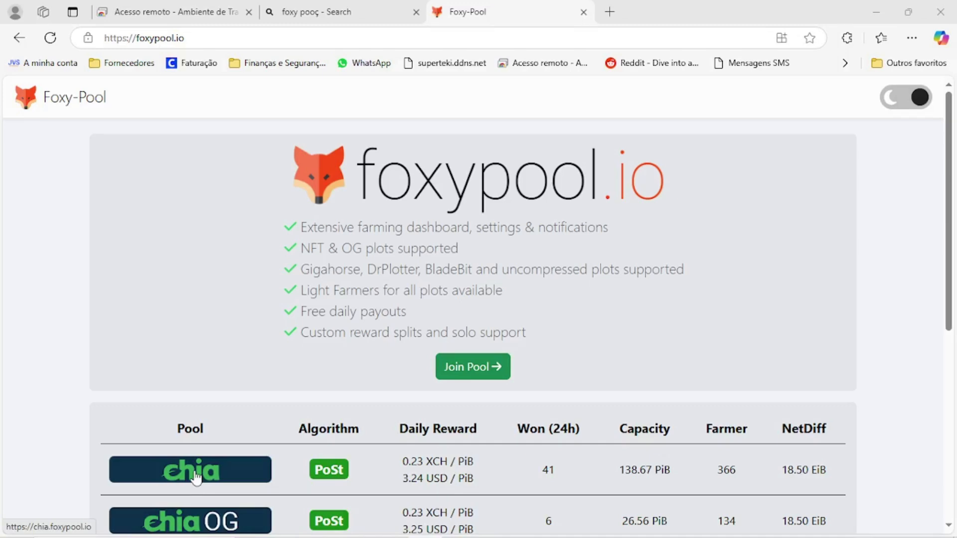
mouse_move(456, 38)
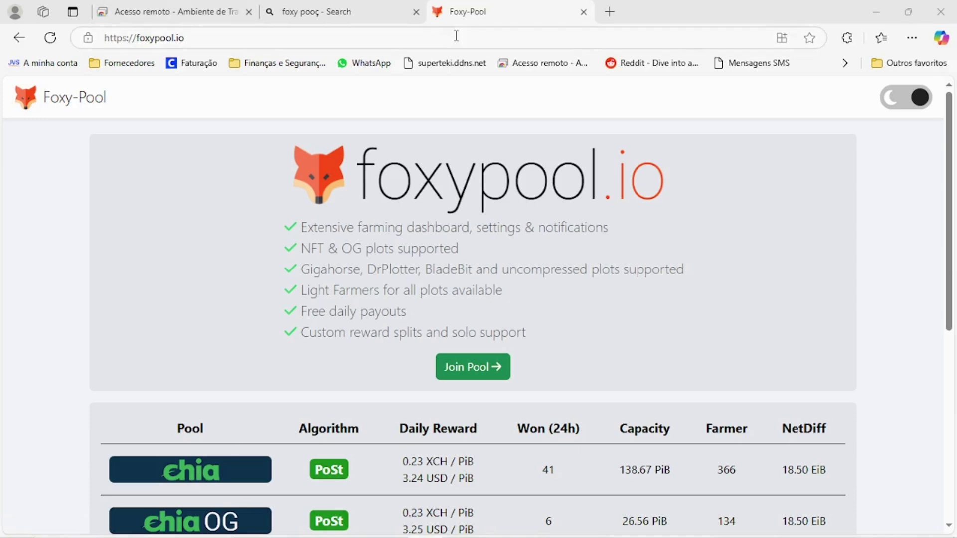
Close the search results tab and switch foxypool.io to its dark theme
left_click(417, 12)
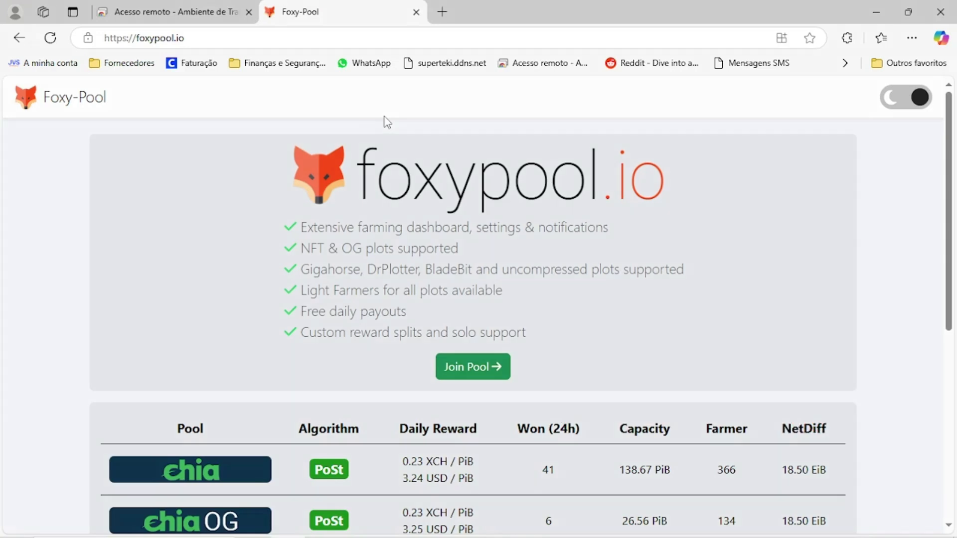
mouse_move(914, 129)
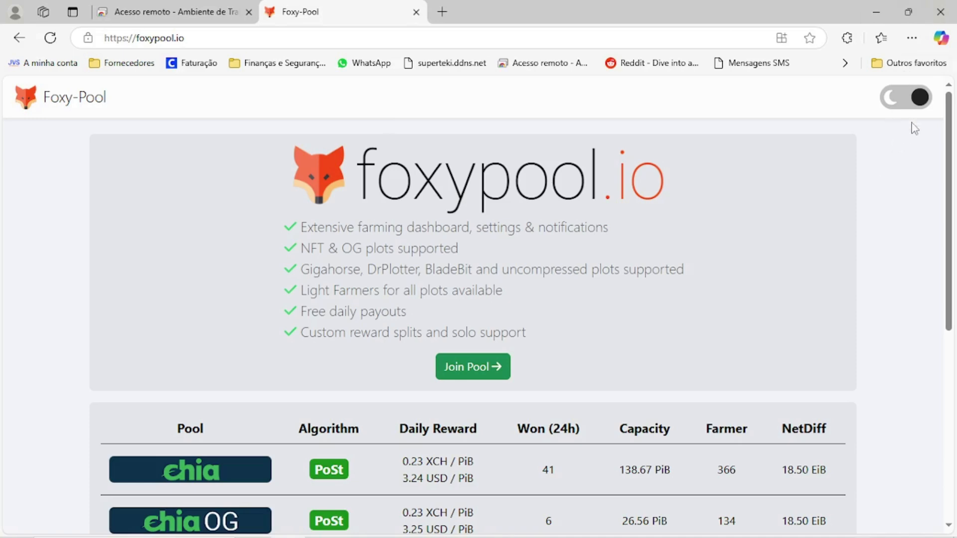
left_click(905, 97)
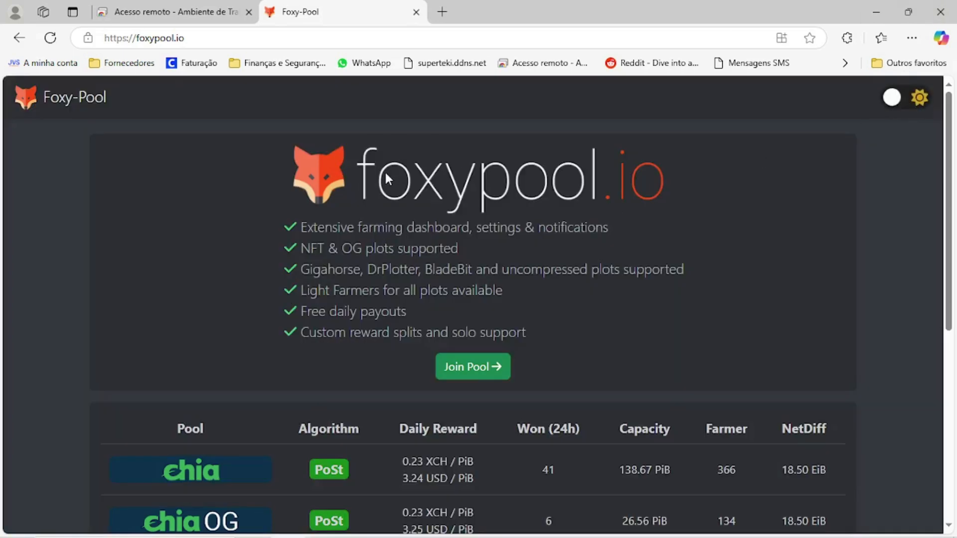
mouse_move(605, 363)
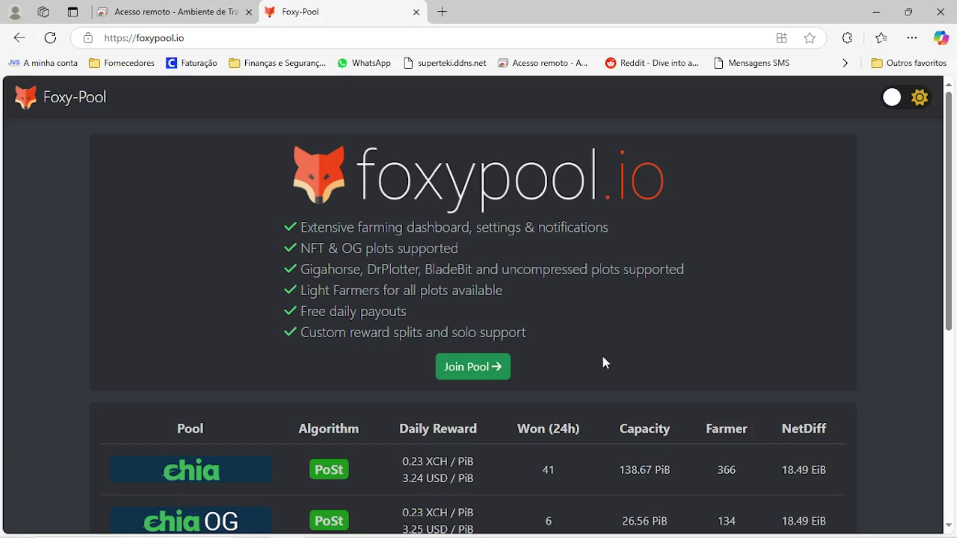
mouse_move(601, 360)
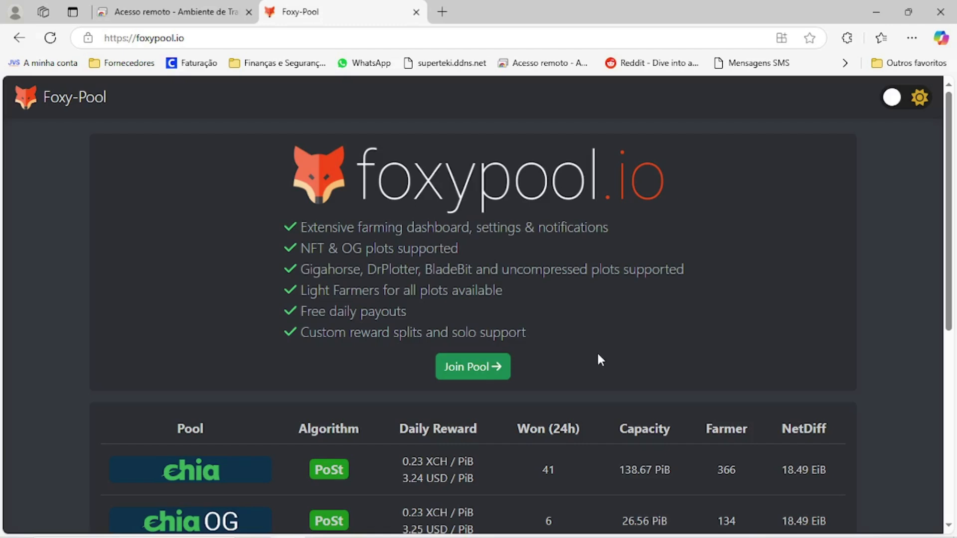
mouse_move(310, 26)
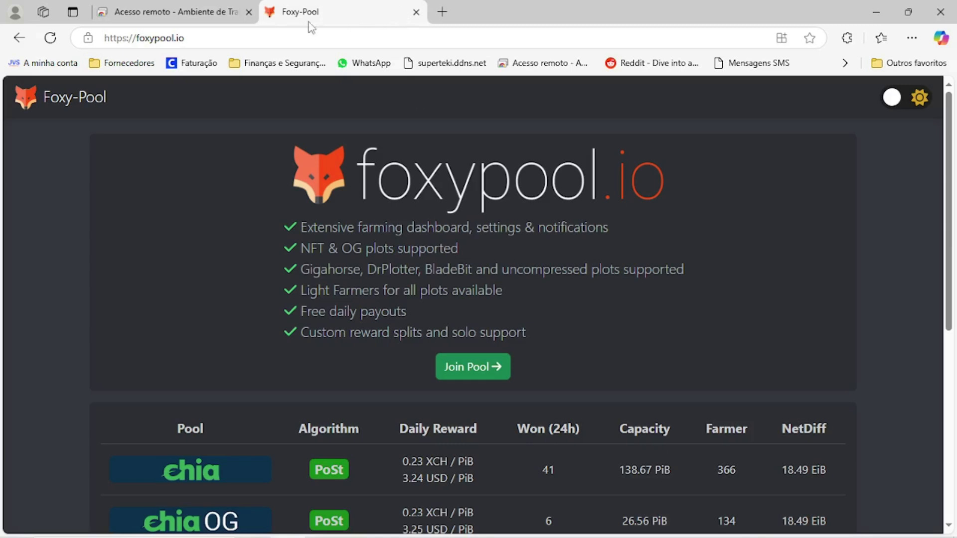
mouse_move(177, 12)
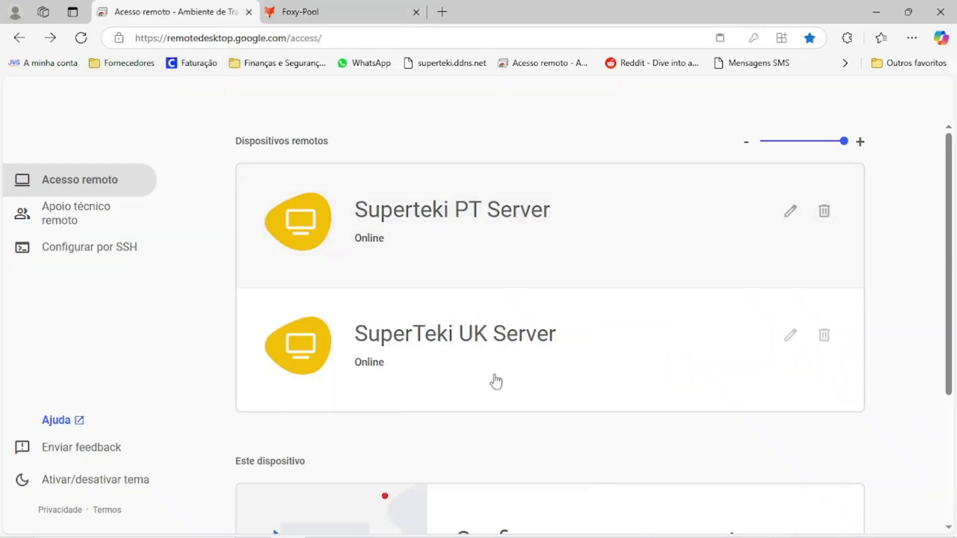
mouse_move(479, 355)
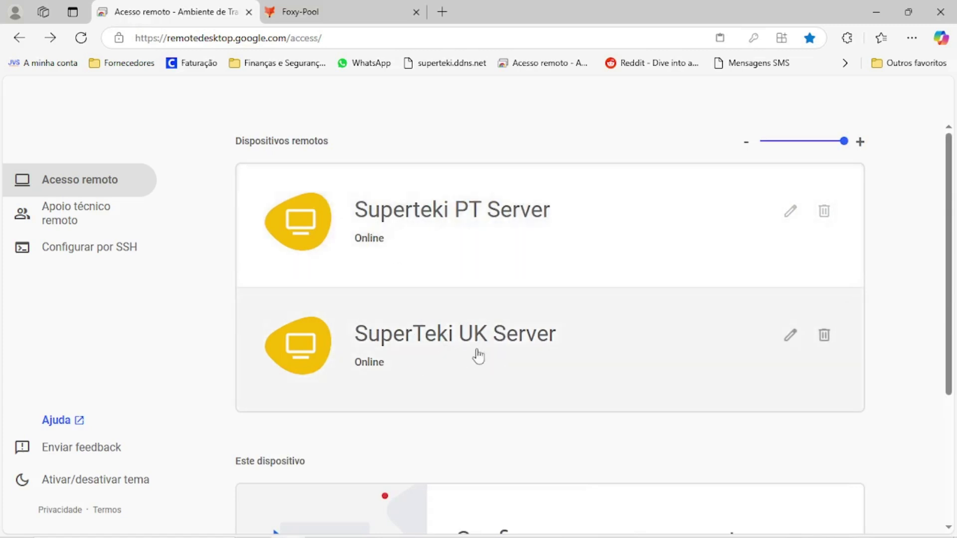
mouse_move(430, 226)
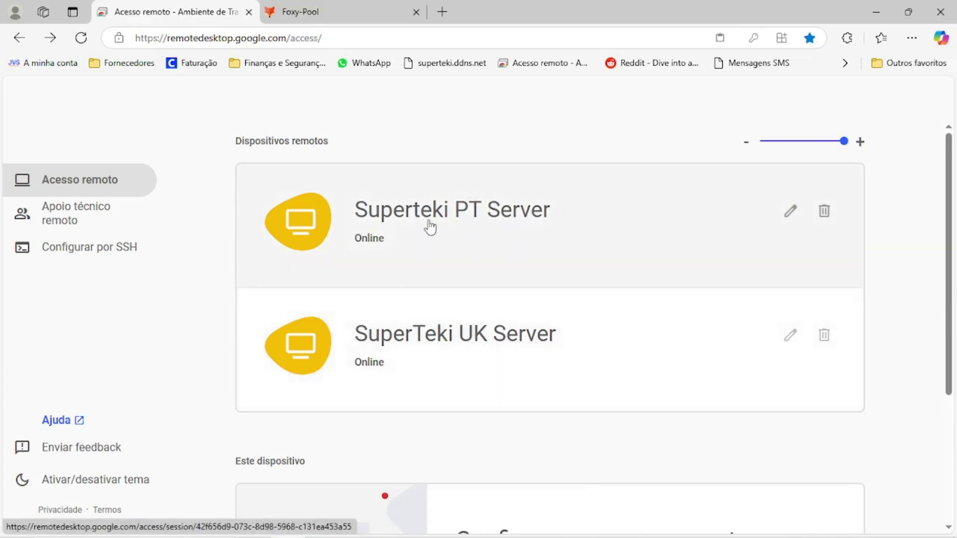
mouse_move(512, 233)
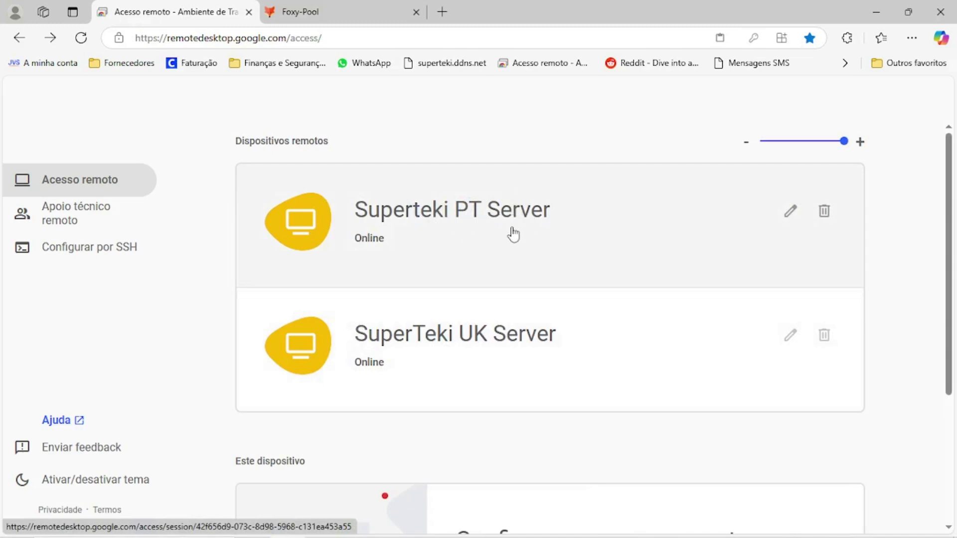
Start the remote session to Superteki PT Server showing the Chia farm summary
left_click(452, 209)
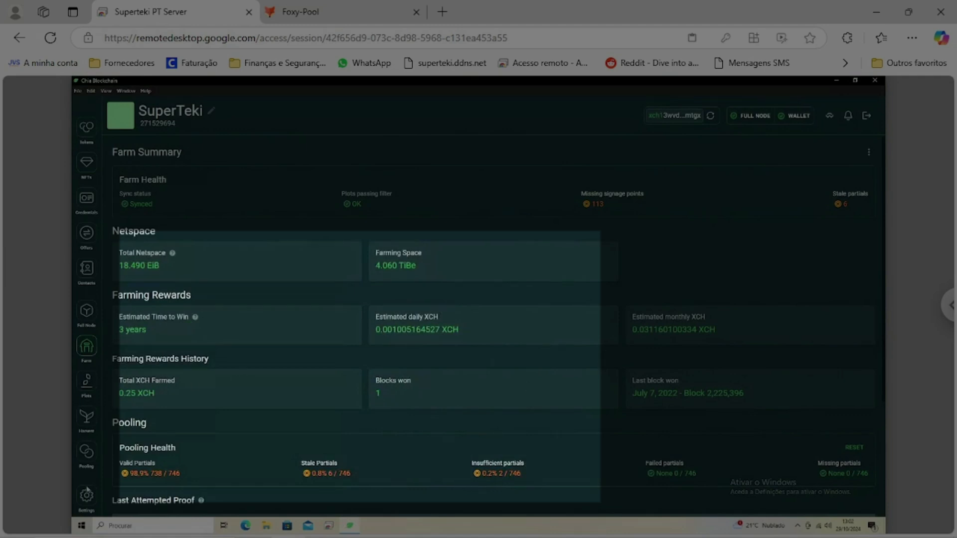
View the Pooling overview with Red Reptile and Amber Anteater, then return to Foxy-Pool
left_click(86, 455)
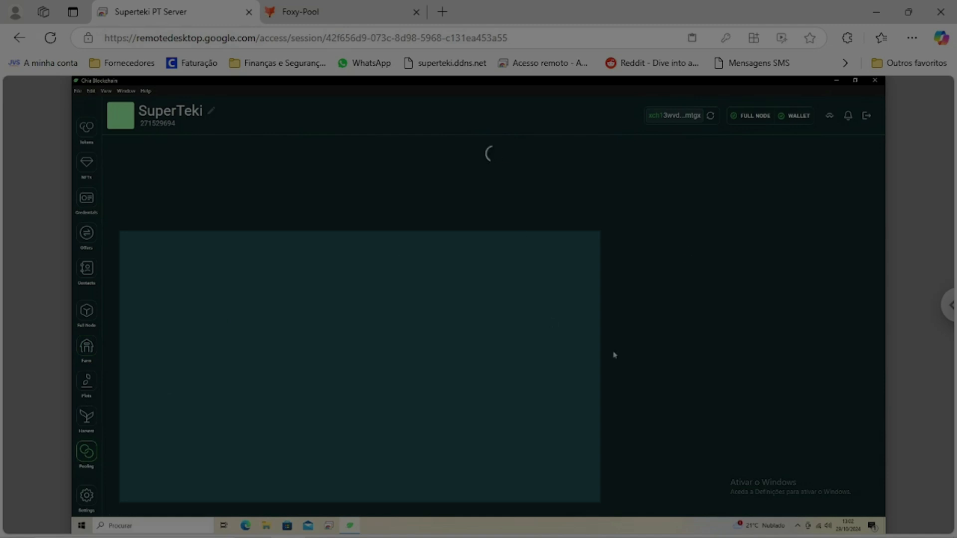
mouse_move(468, 304)
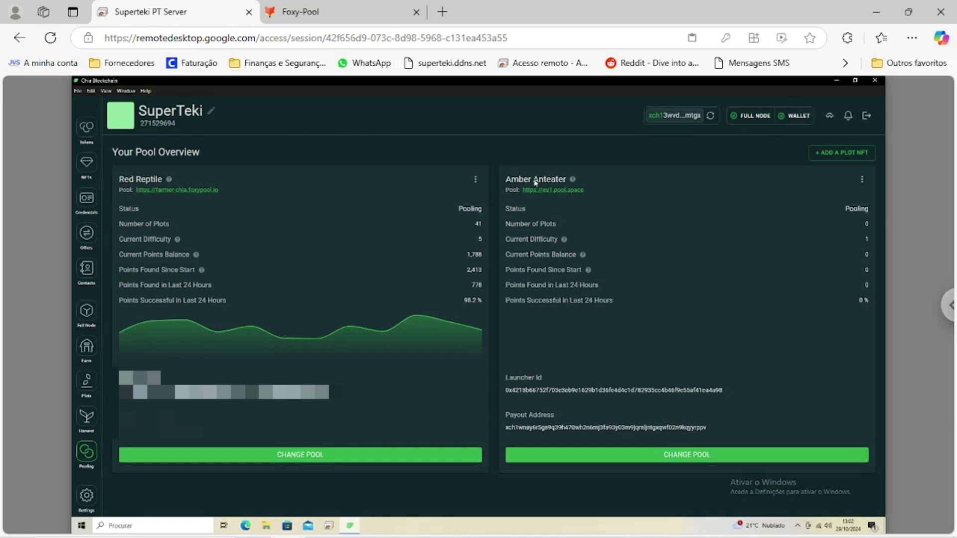
mouse_move(175, 191)
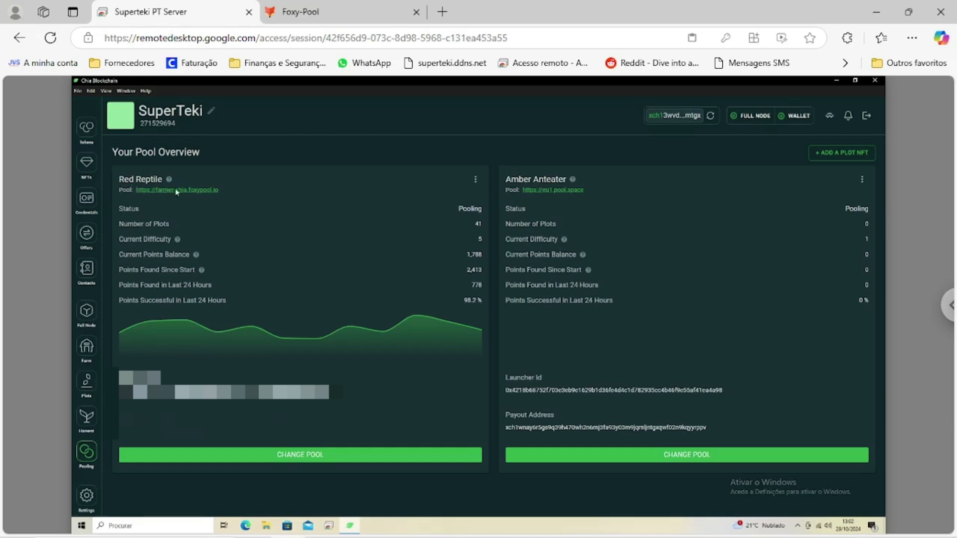
mouse_move(193, 195)
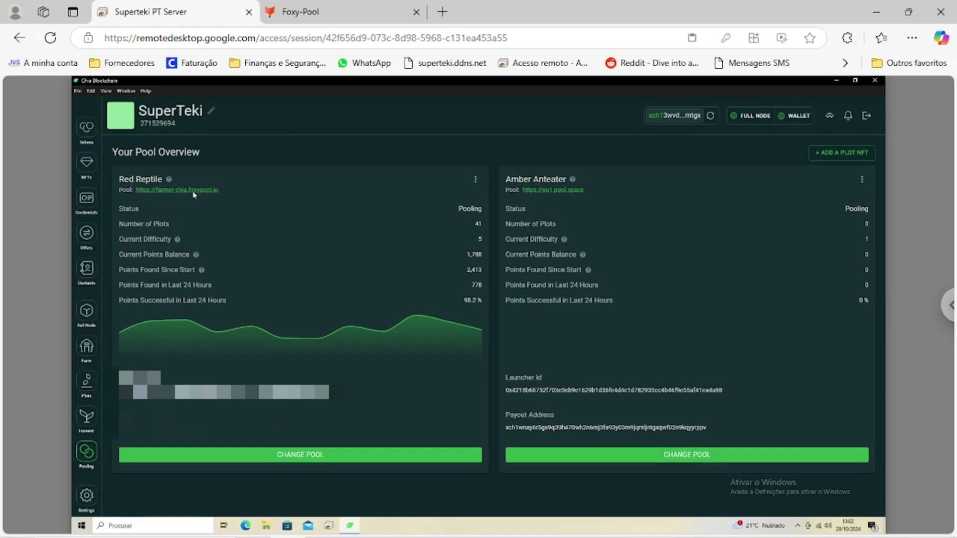
mouse_move(506, 218)
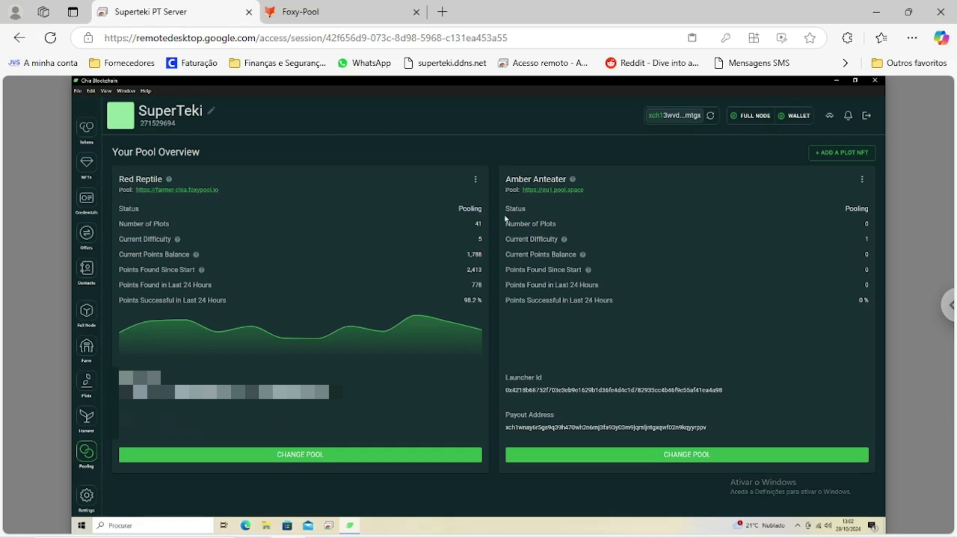
mouse_move(551, 200)
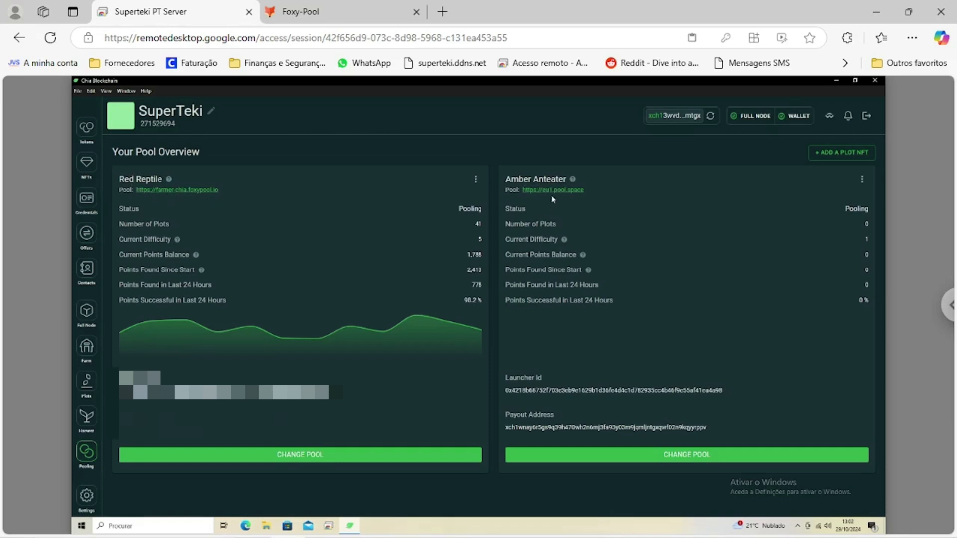
mouse_move(186, 256)
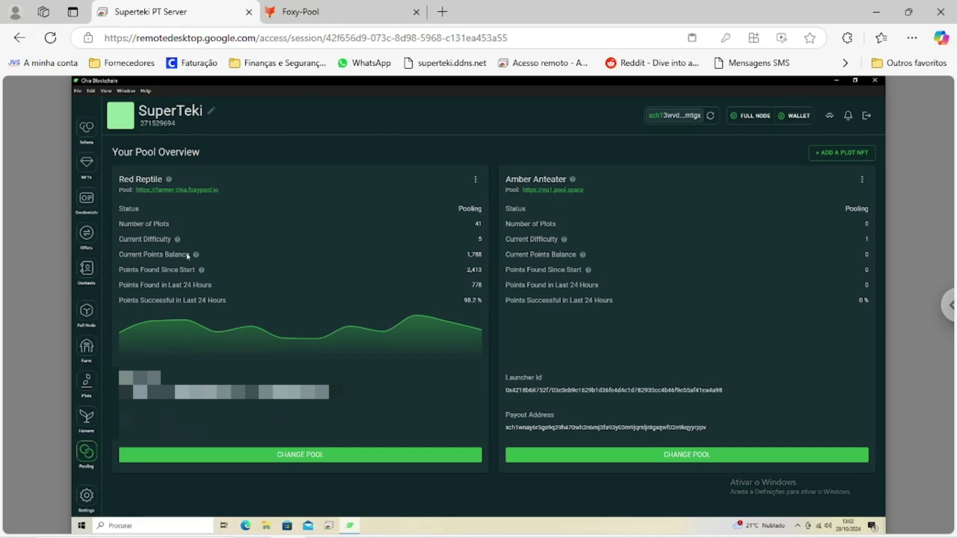
mouse_move(872, 212)
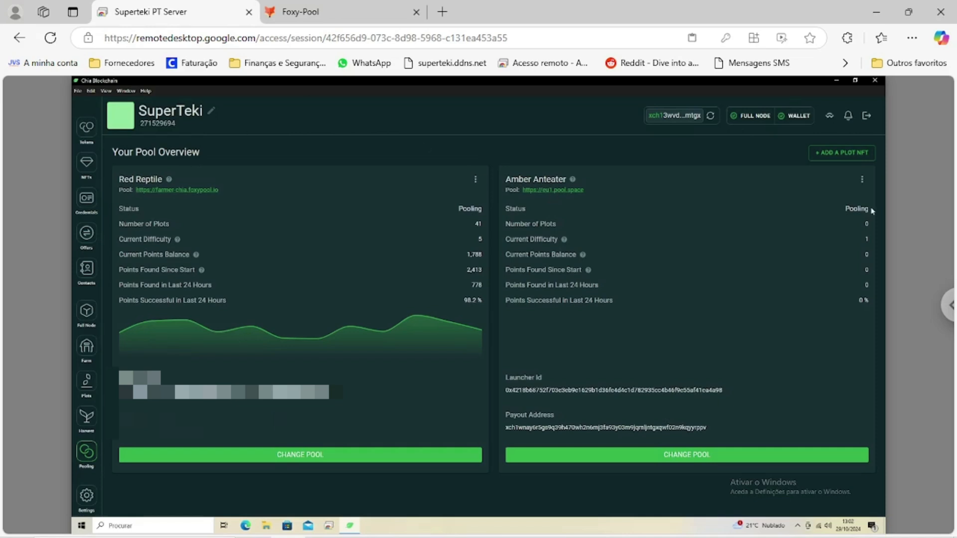
mouse_move(527, 246)
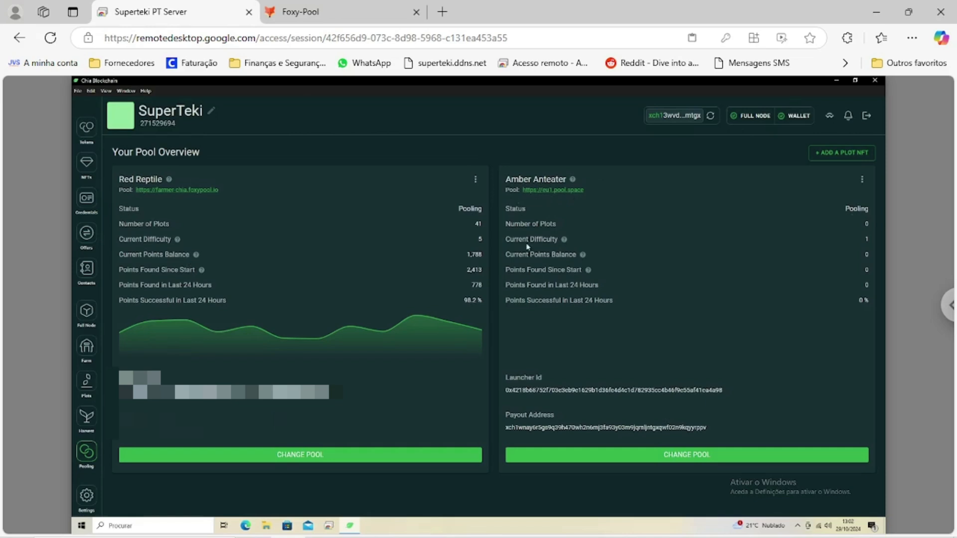
mouse_move(564, 203)
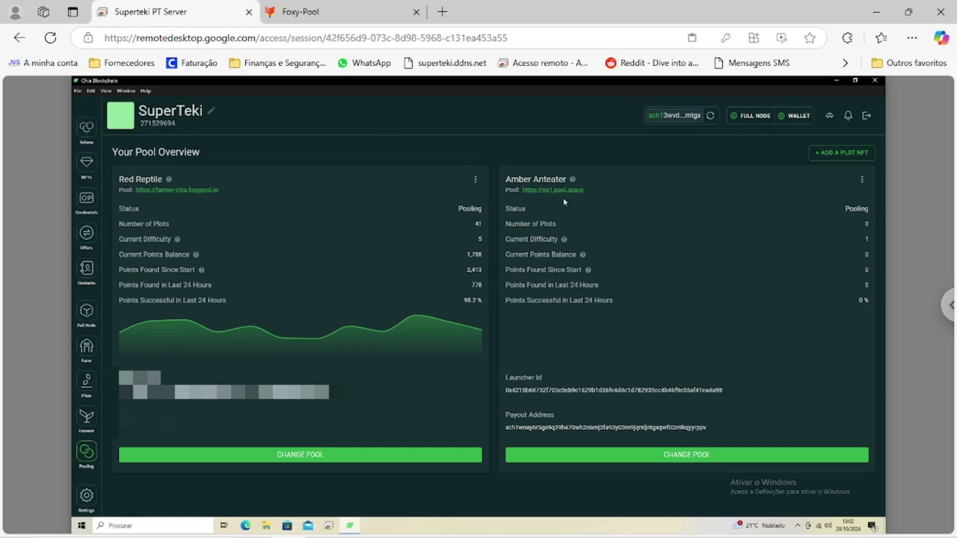
mouse_move(624, 209)
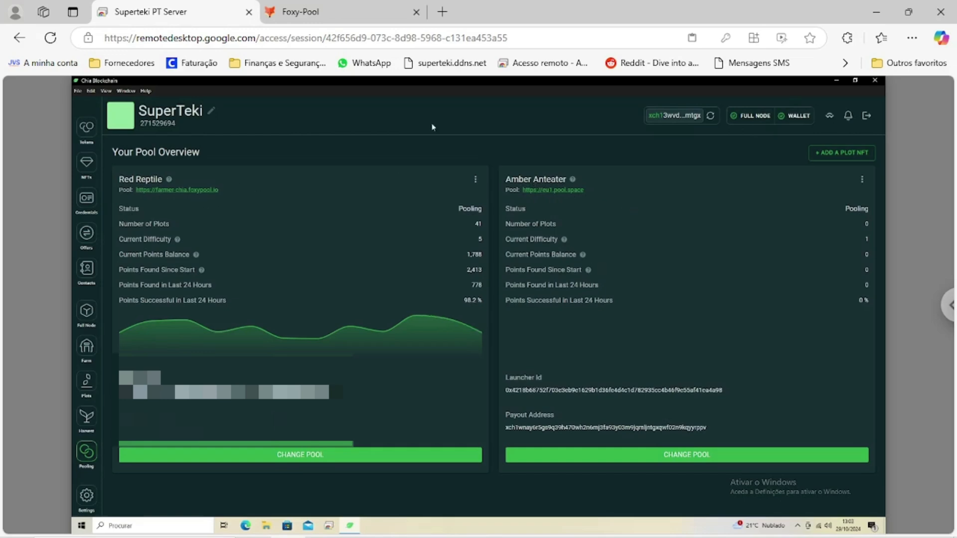
left_click(339, 12)
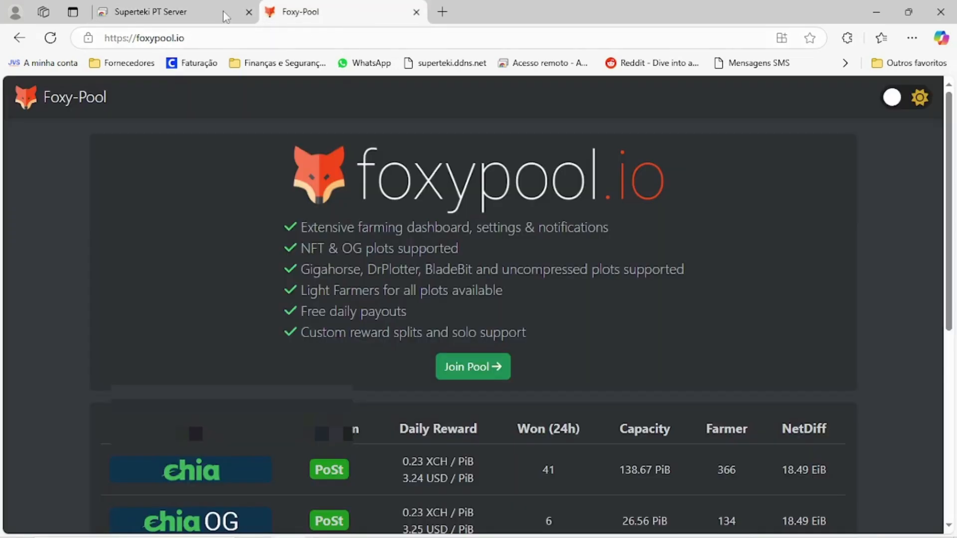
mouse_move(601, 323)
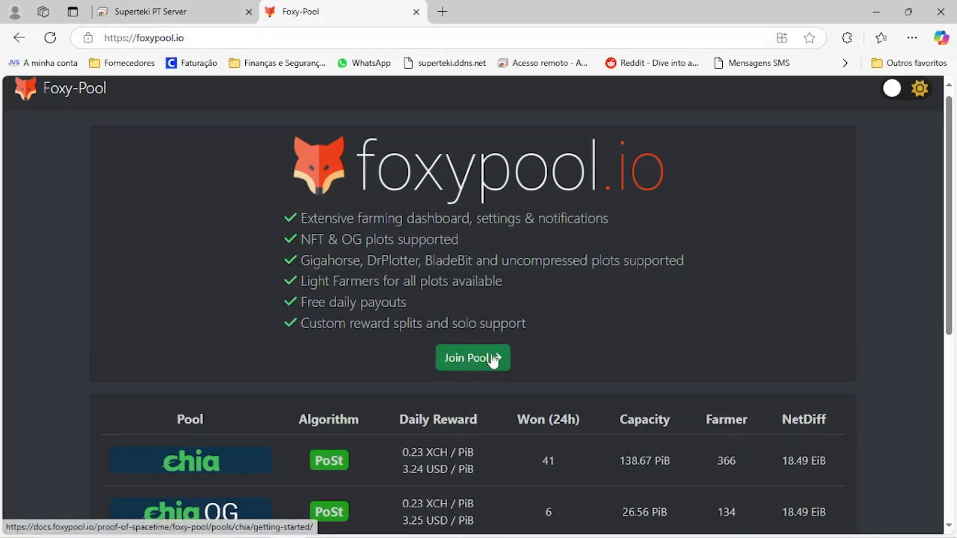
Read the Getting Started guide down to step 3 'Join the pool with your existing PlotNFT', then return to the remote session
left_click(472, 358)
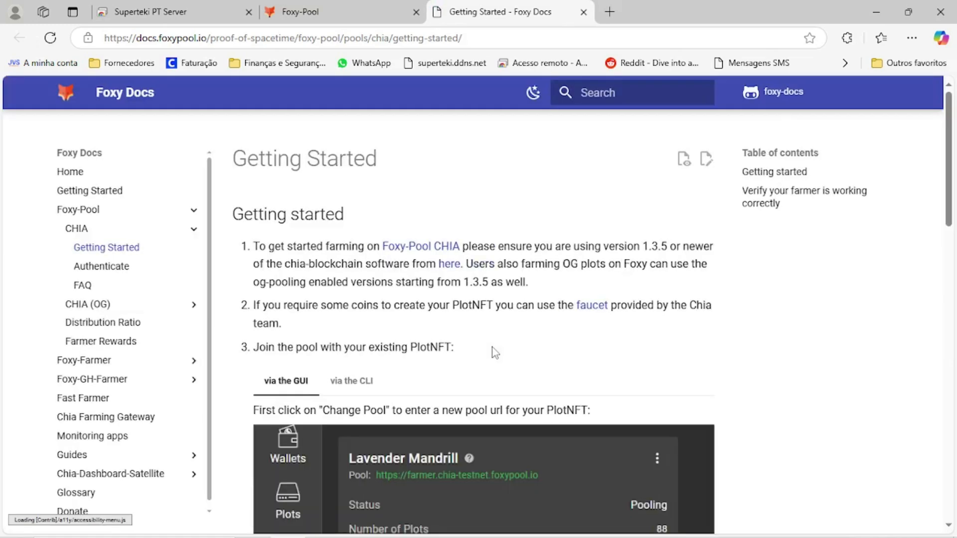
double_click(287, 214)
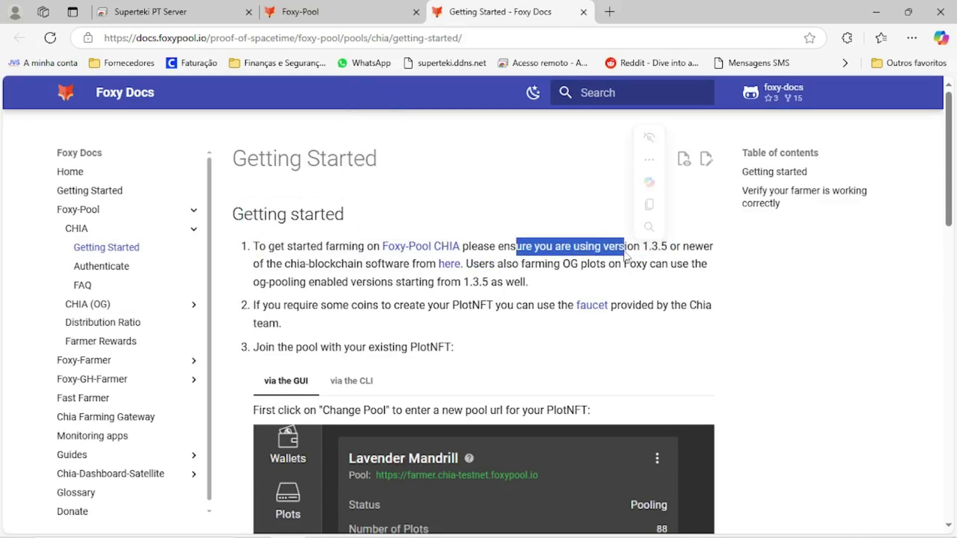
left_click(675, 258)
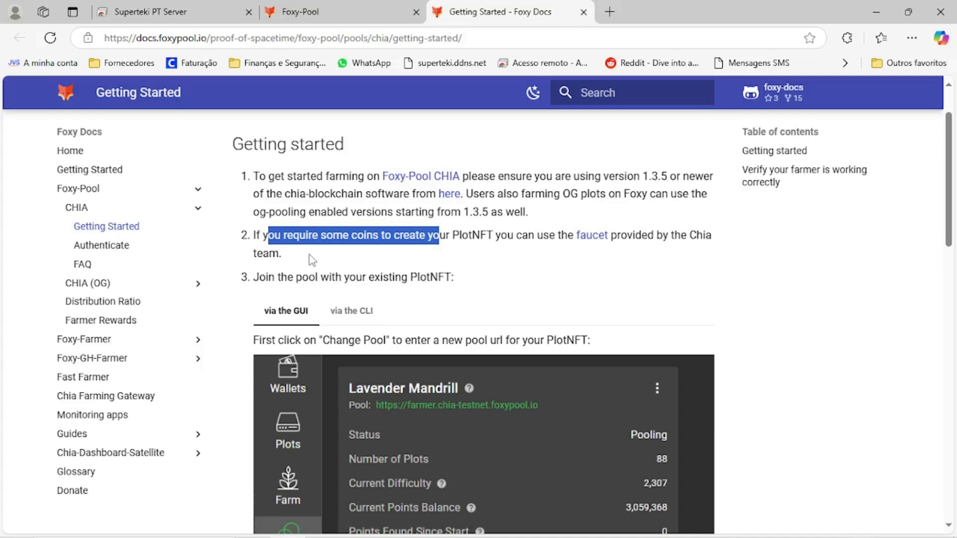
mouse_move(591, 235)
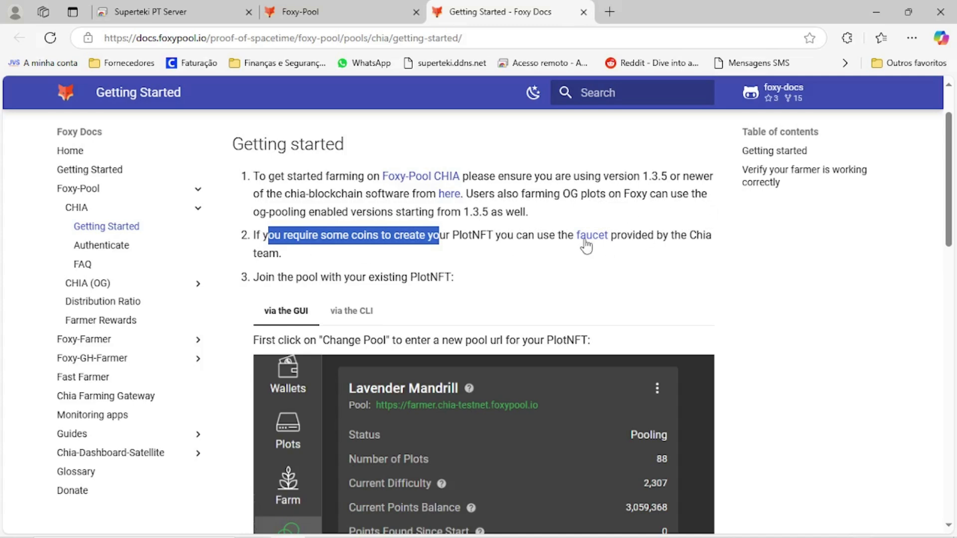
scroll("down", 3)
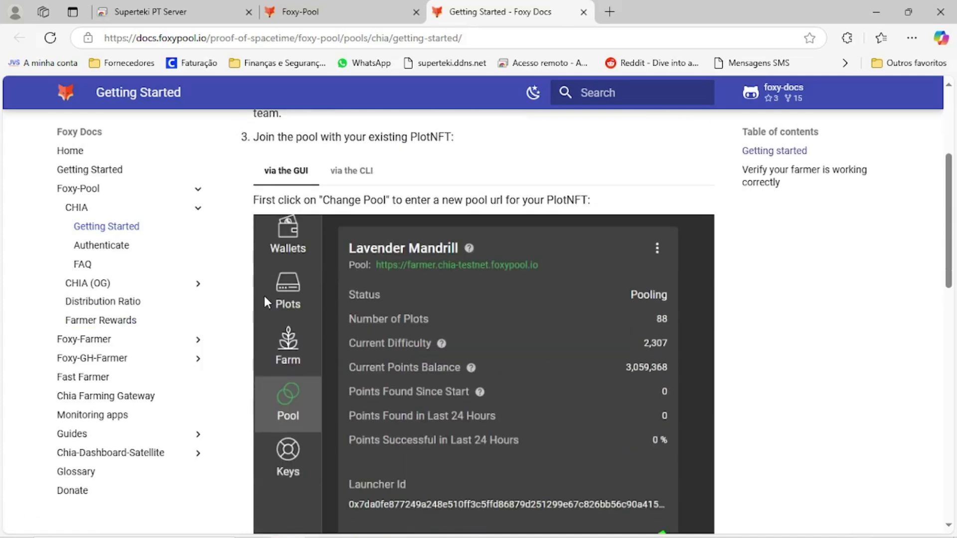
left_click(773, 151)
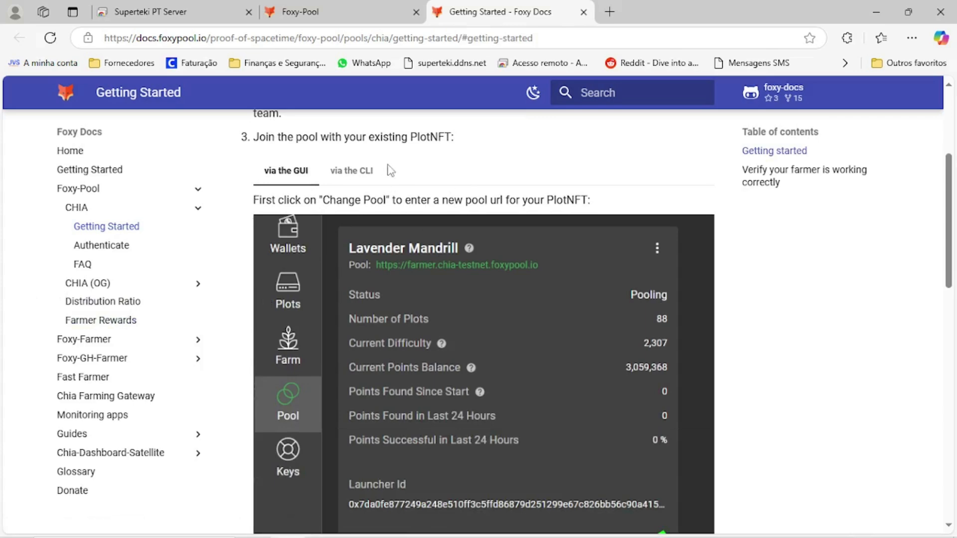
mouse_move(371, 136)
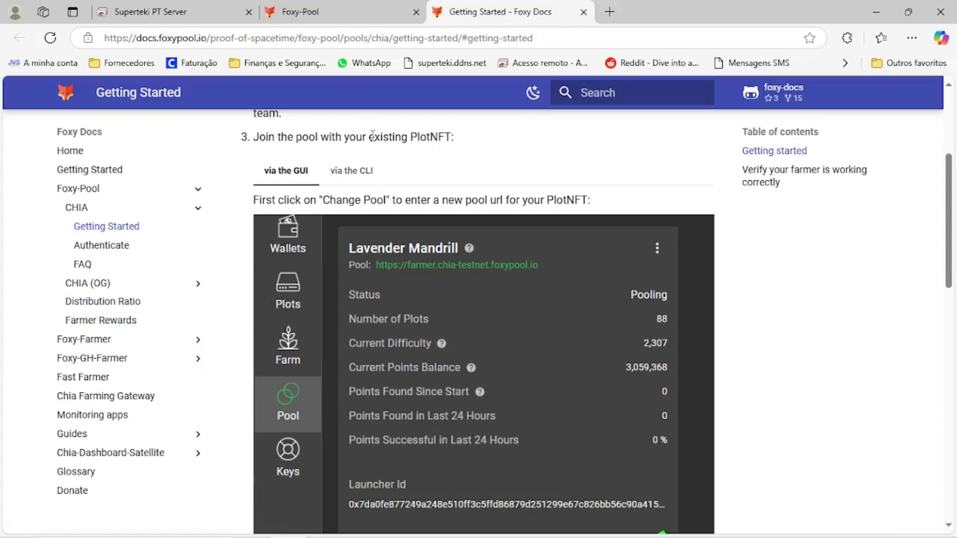
scroll("down", 3)
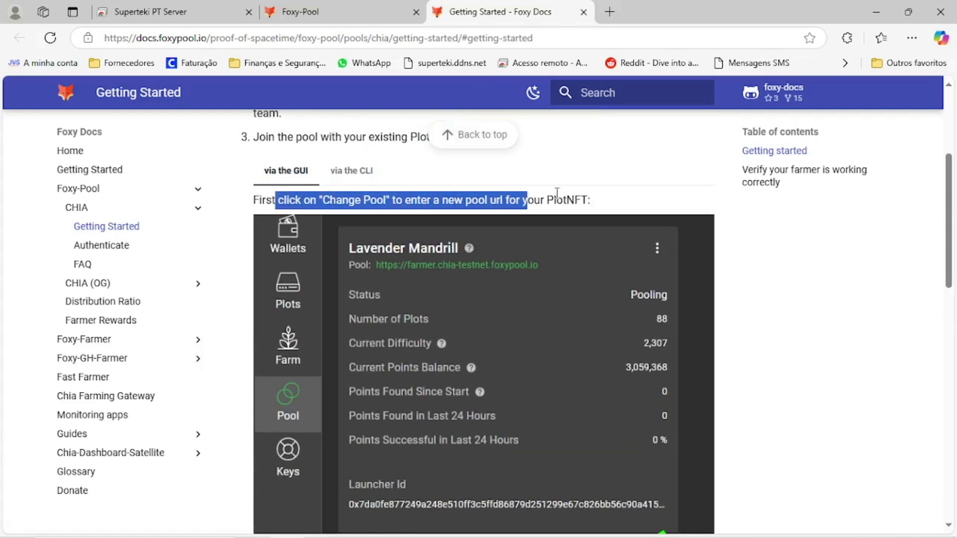
left_click(153, 12)
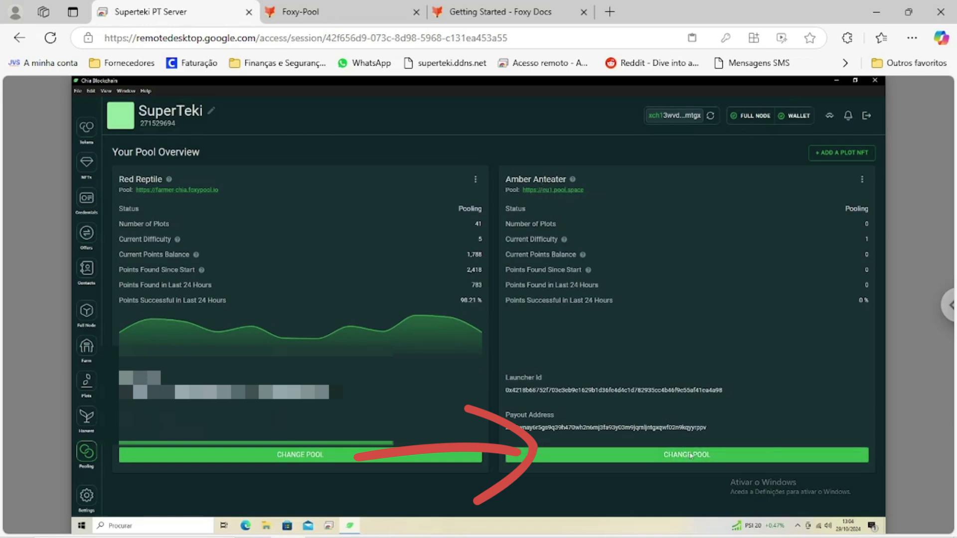
Start CHANGE POOL on Amber Anteater with the fee field selected, then go back to Foxy Docs
left_click(685, 455)
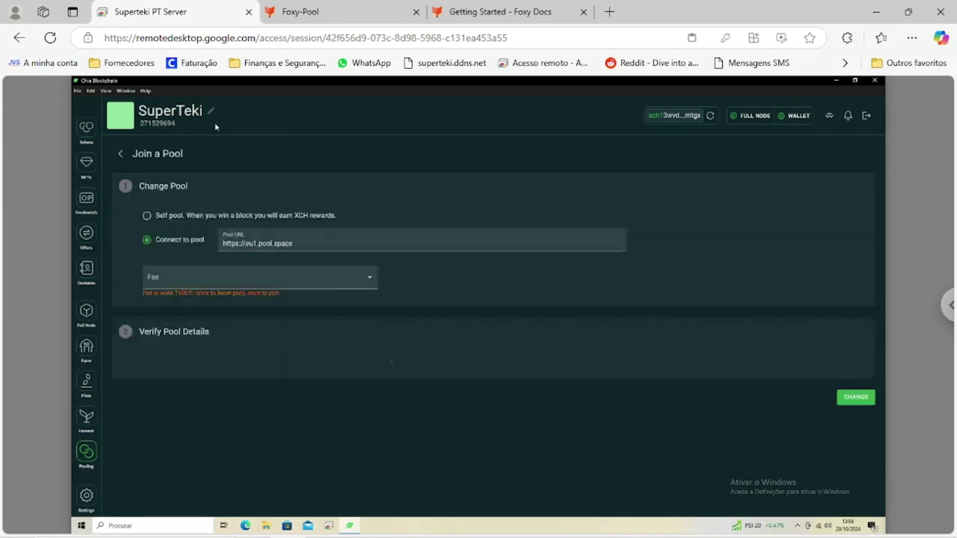
left_click(256, 276)
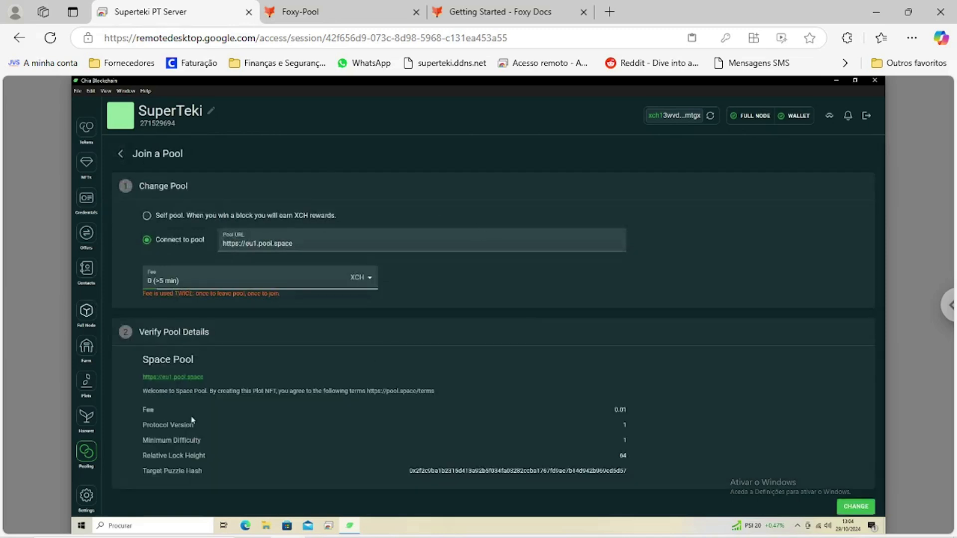
mouse_move(158, 221)
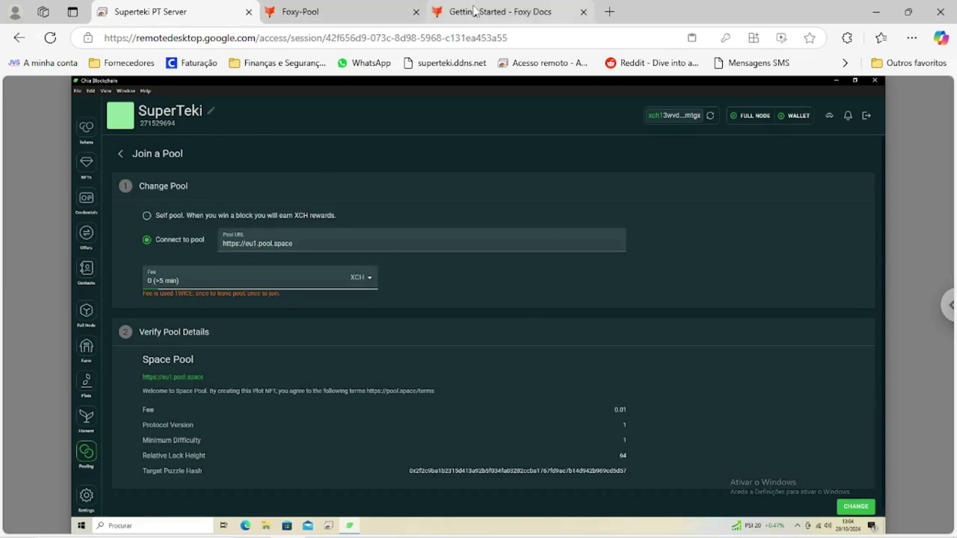
left_click(495, 12)
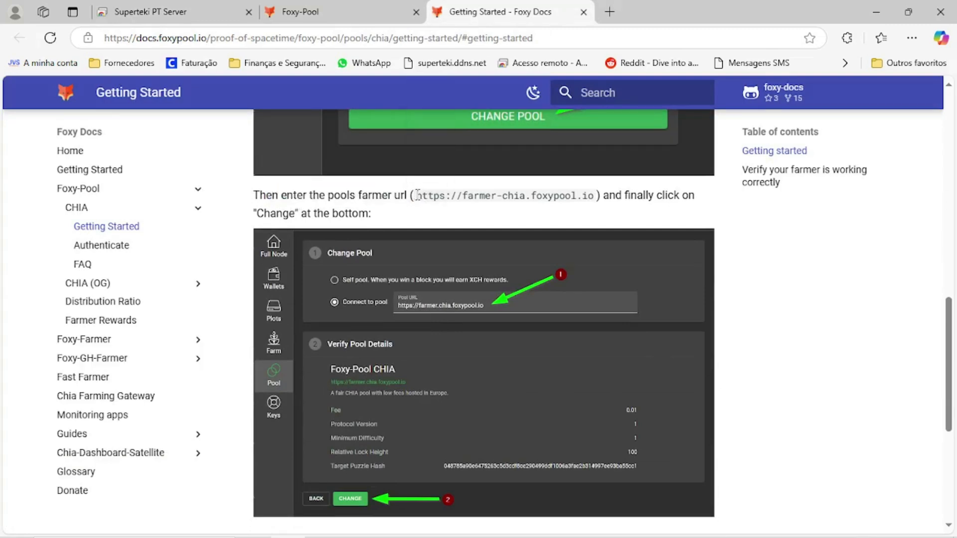
double_click(503, 196)
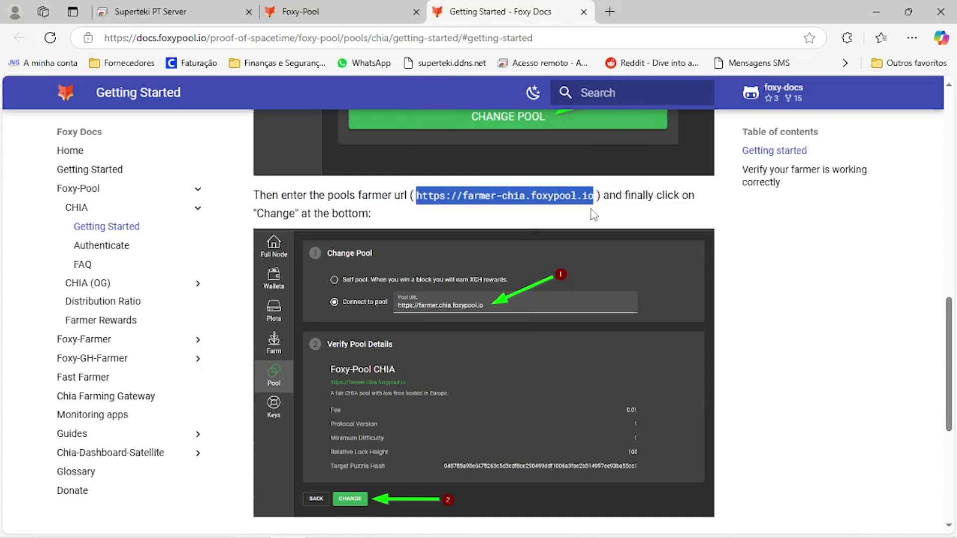
left_click(140, 12)
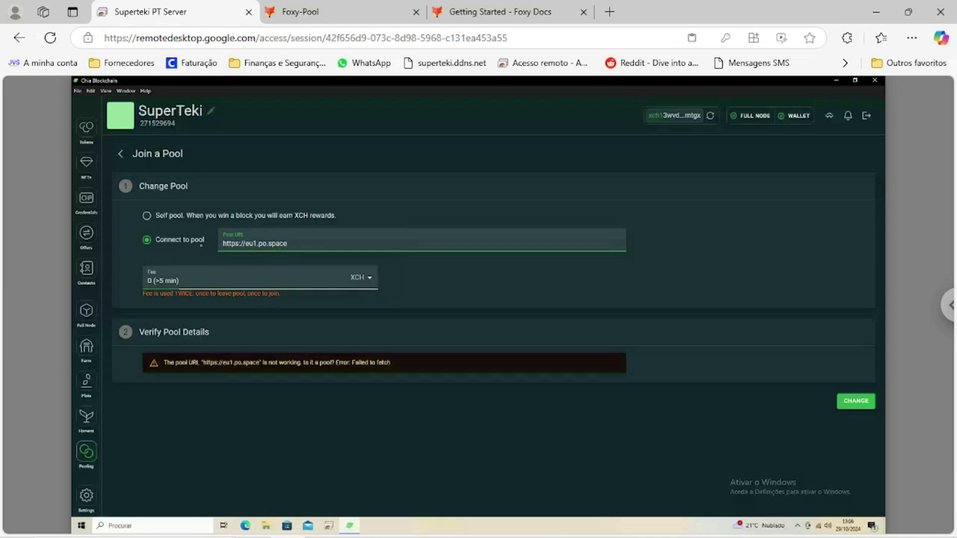
double_click(254, 243)
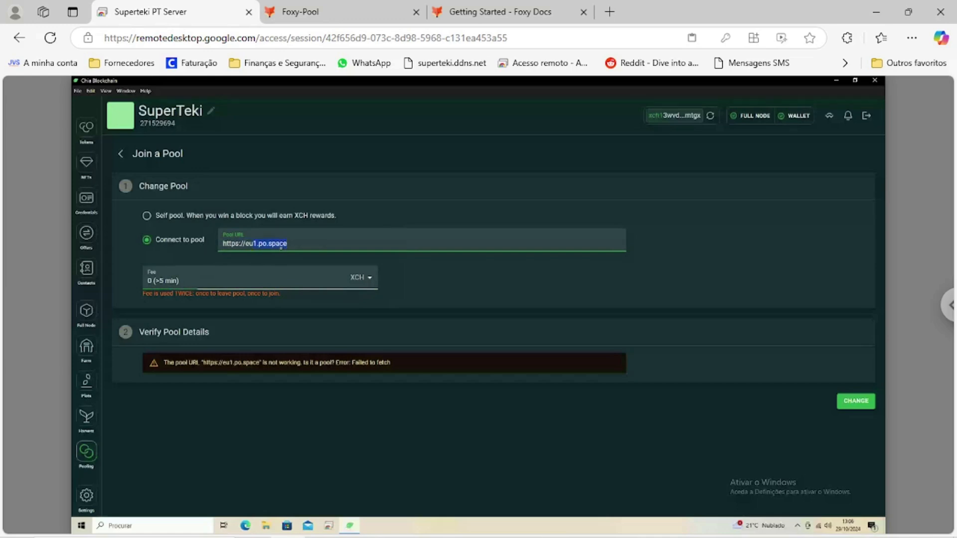
type("https://farmer-chia.foxypool.io")
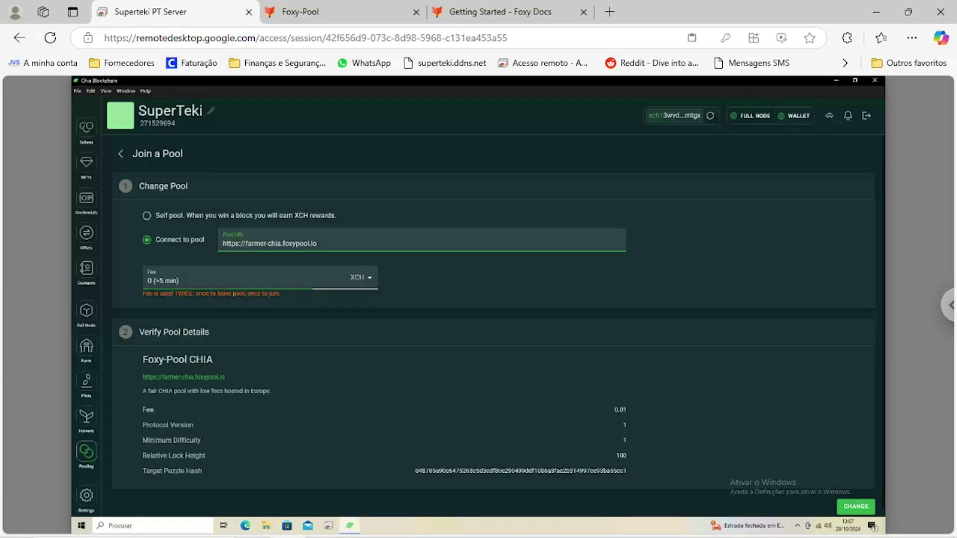
left_click(856, 506)
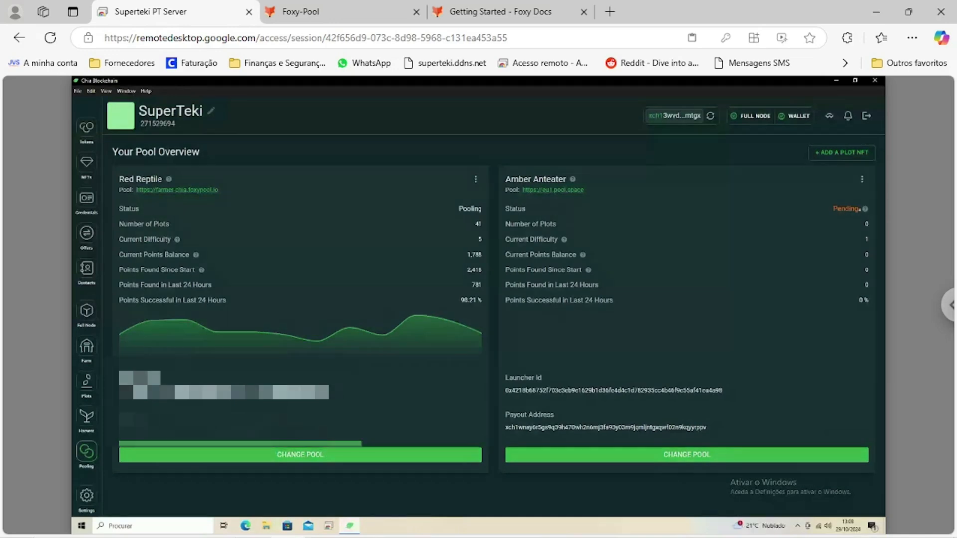
mouse_move(865, 208)
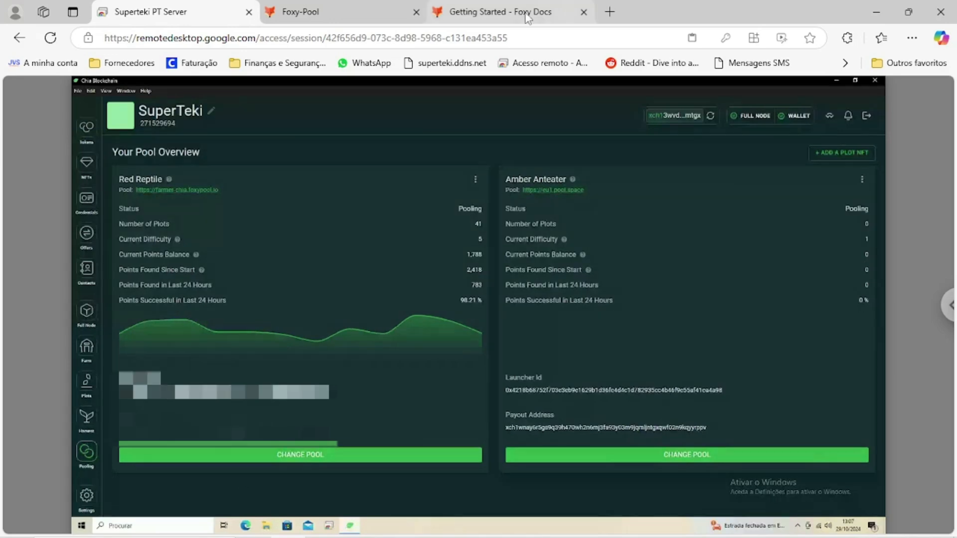
Read the guide's 'Verify your farmer' section on debug.log pooling errors, highlighting the error-search phrase
left_click(501, 12)
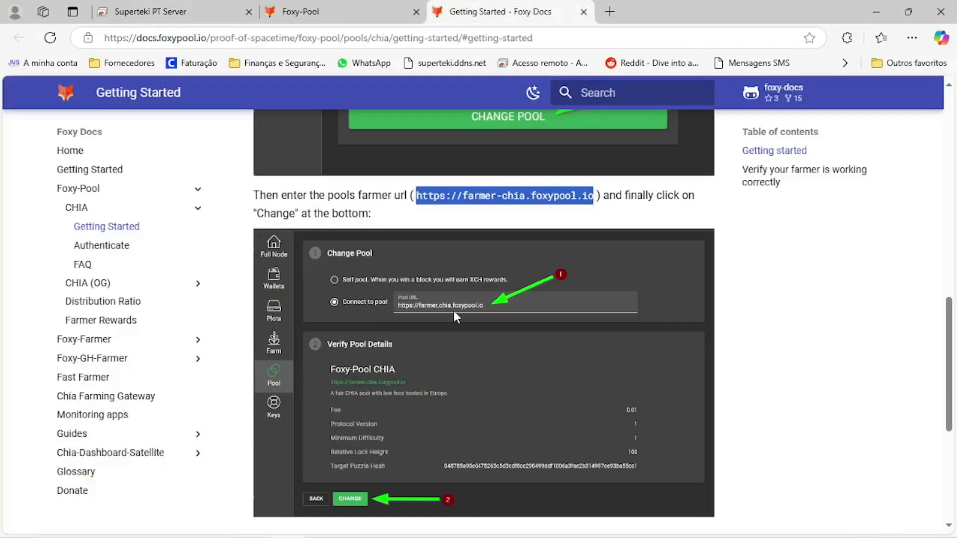
mouse_move(488, 319)
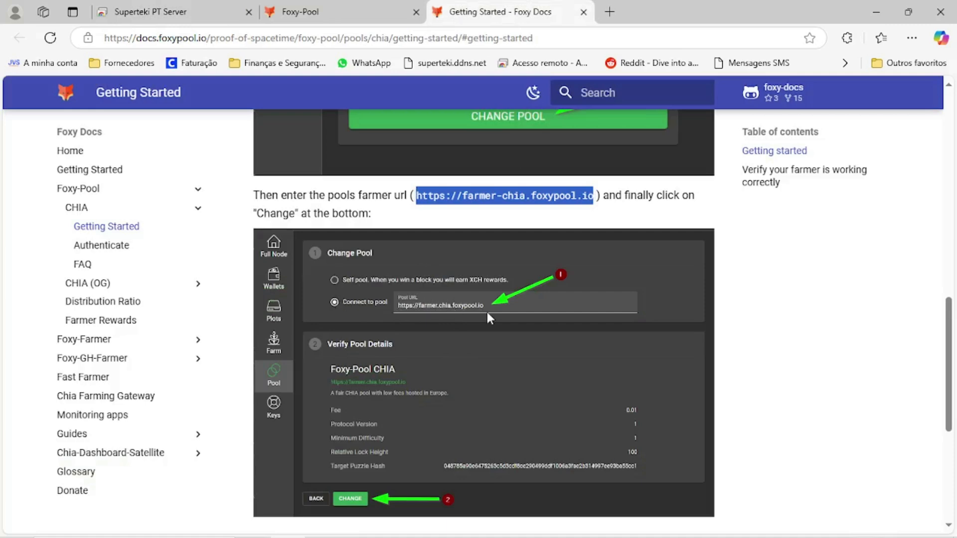
scroll("down", 3)
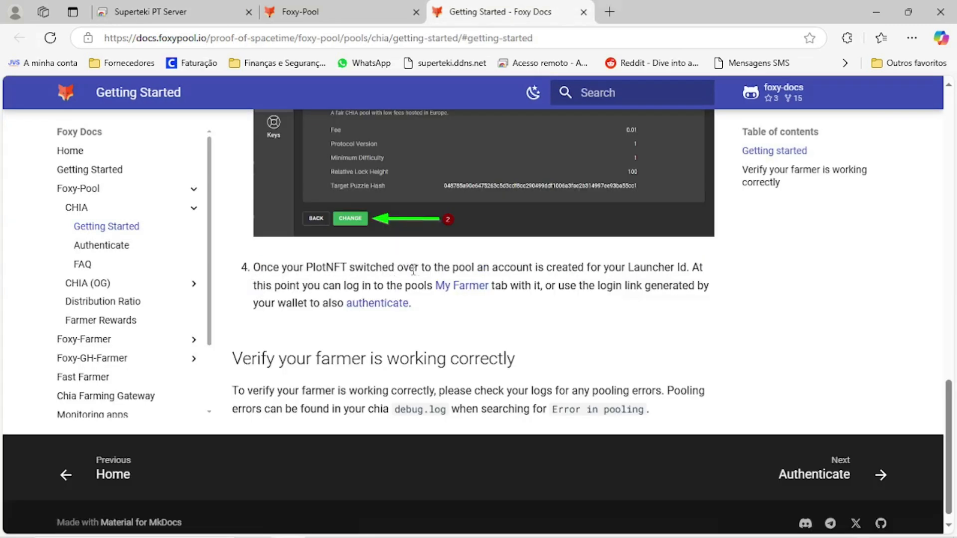
mouse_move(627, 279)
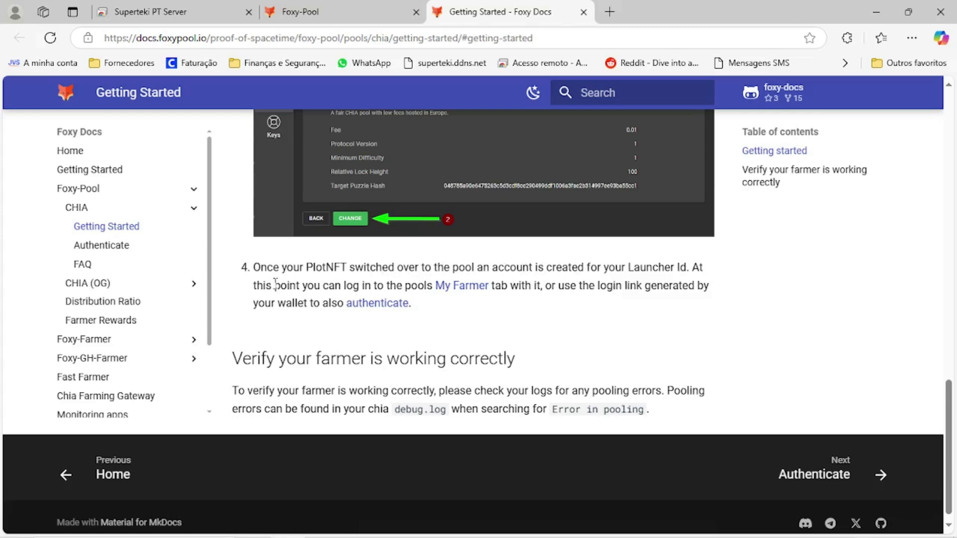
mouse_move(461, 285)
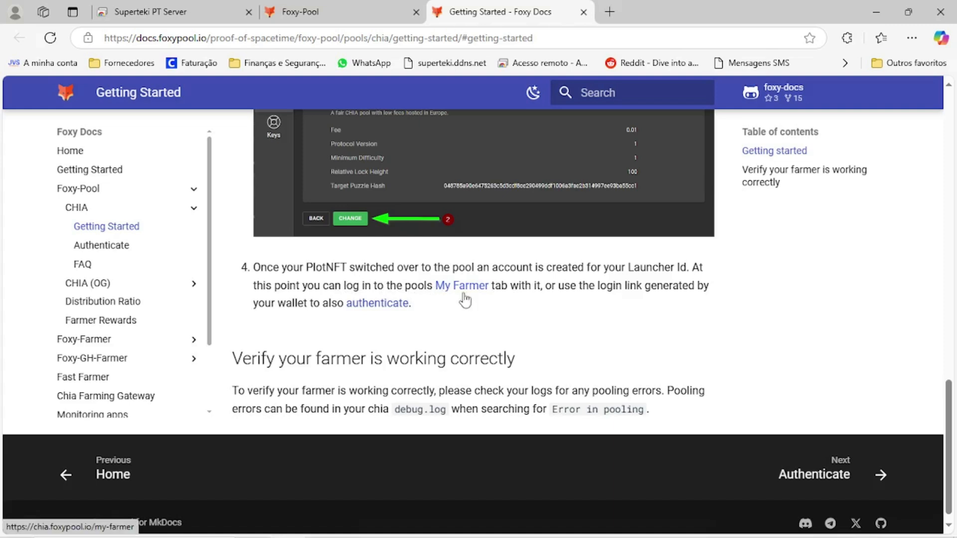
mouse_move(626, 289)
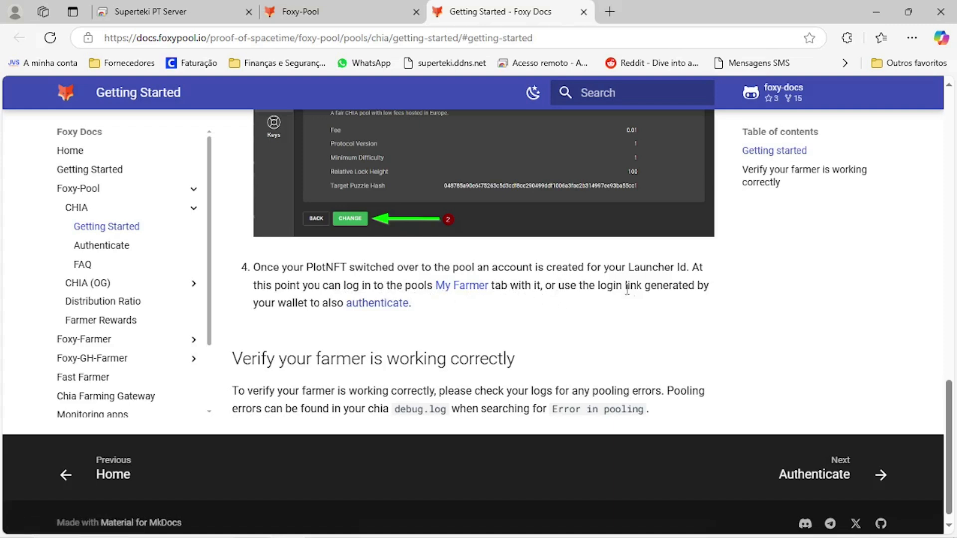
mouse_move(313, 322)
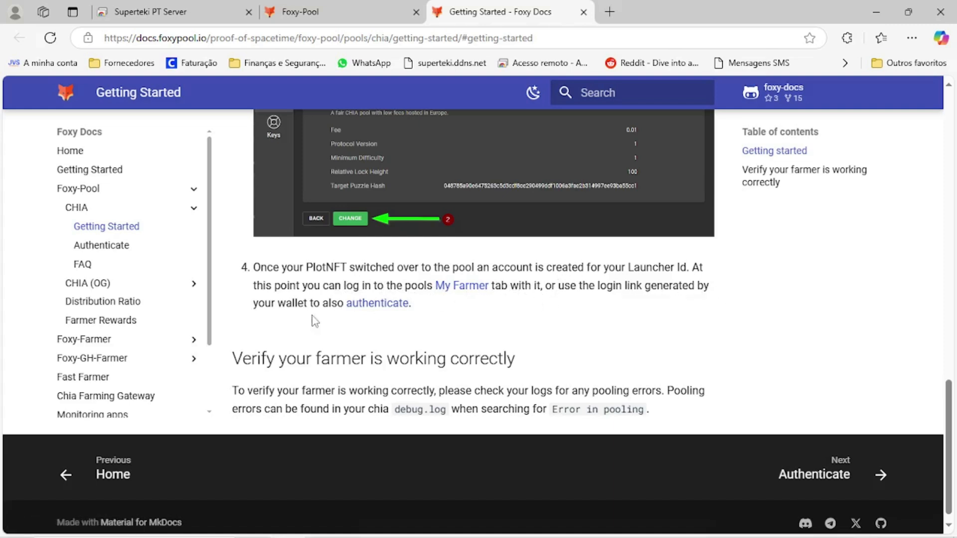
mouse_move(372, 305)
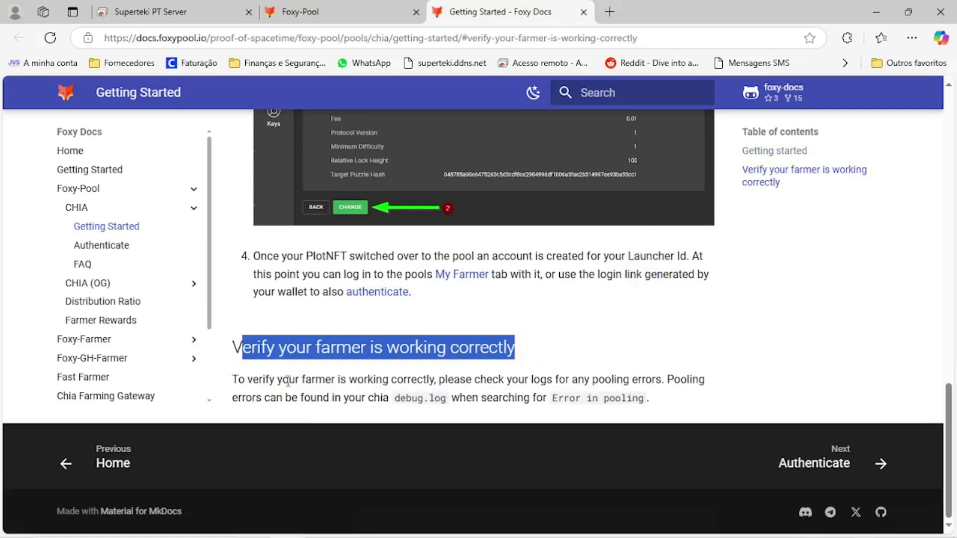
left_click(279, 378)
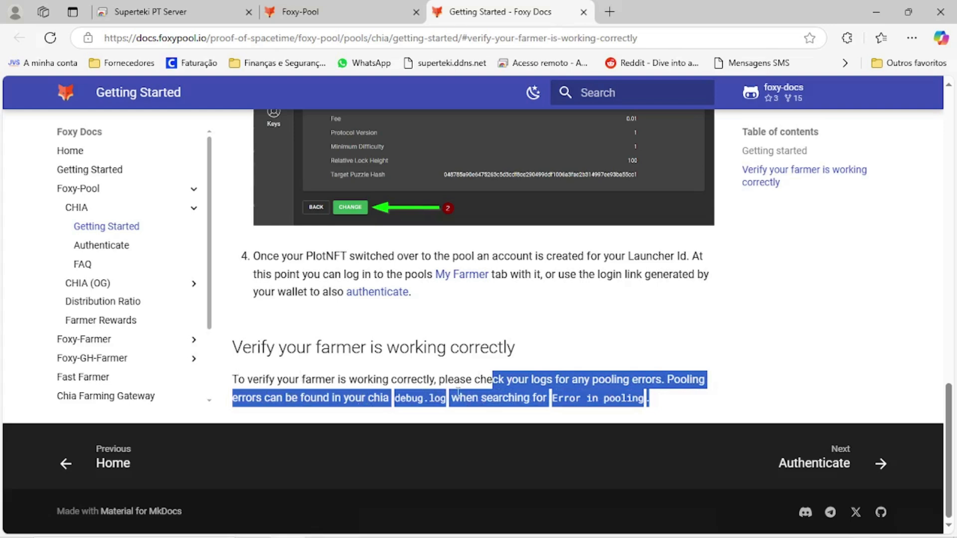
left_click(458, 398)
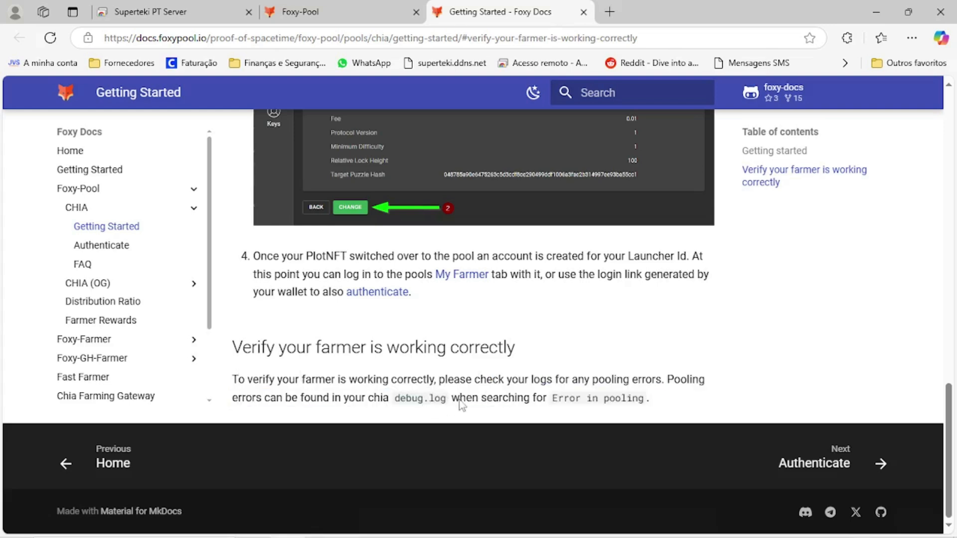
double_click(513, 398)
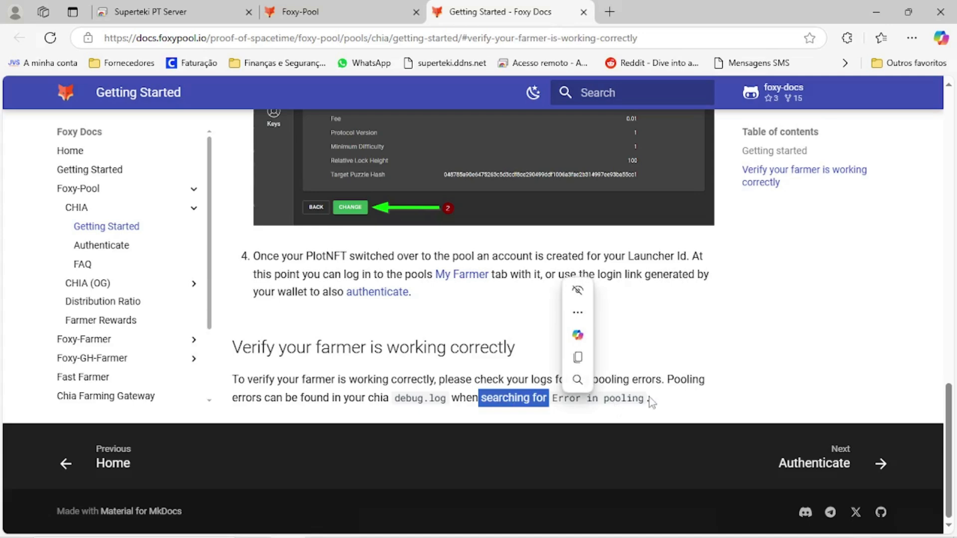
scroll("up", 3)
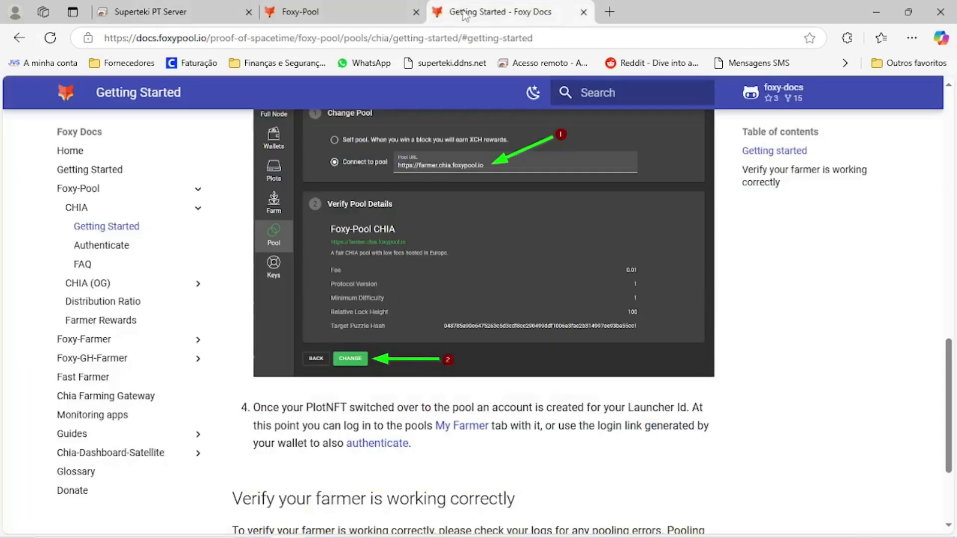
mouse_move(492, 69)
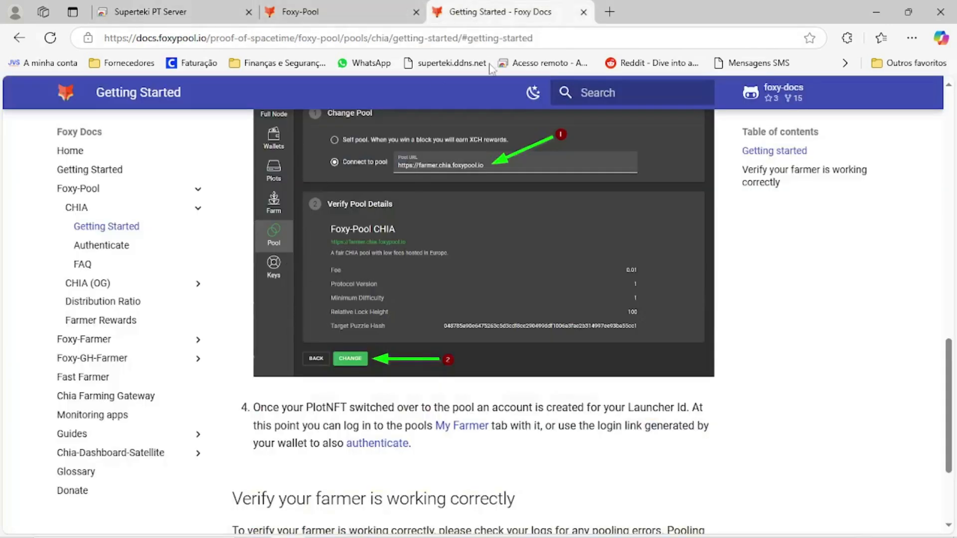
mouse_move(270, 432)
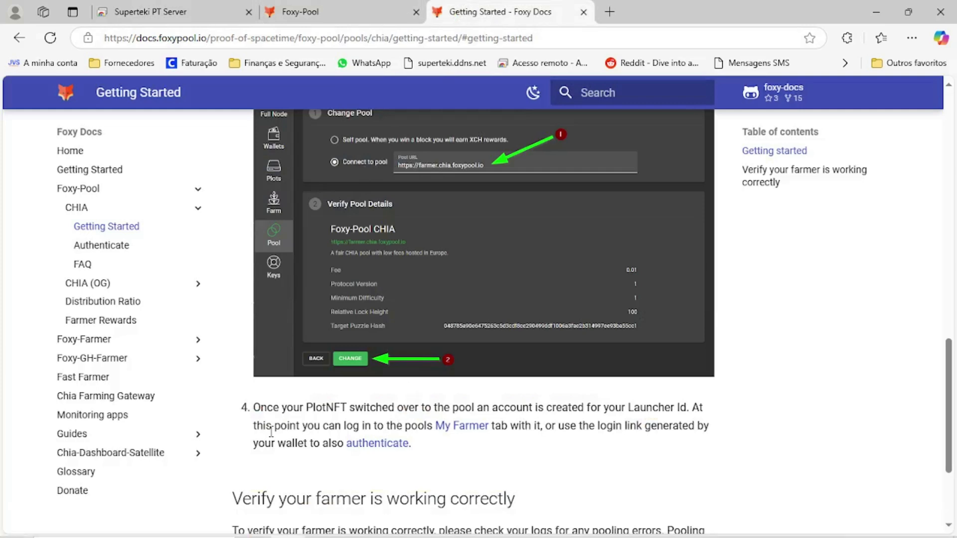
mouse_move(208, 290)
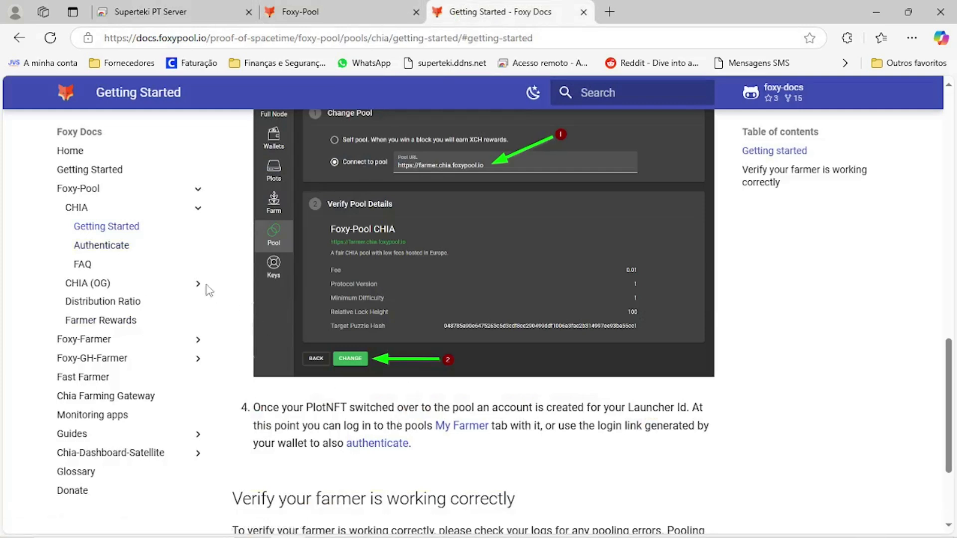
mouse_move(100, 245)
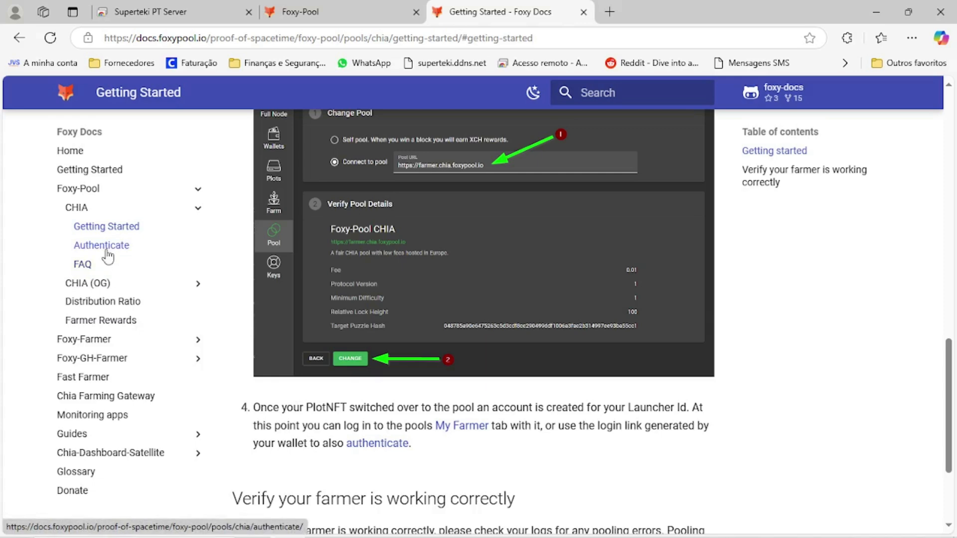
mouse_move(119, 249)
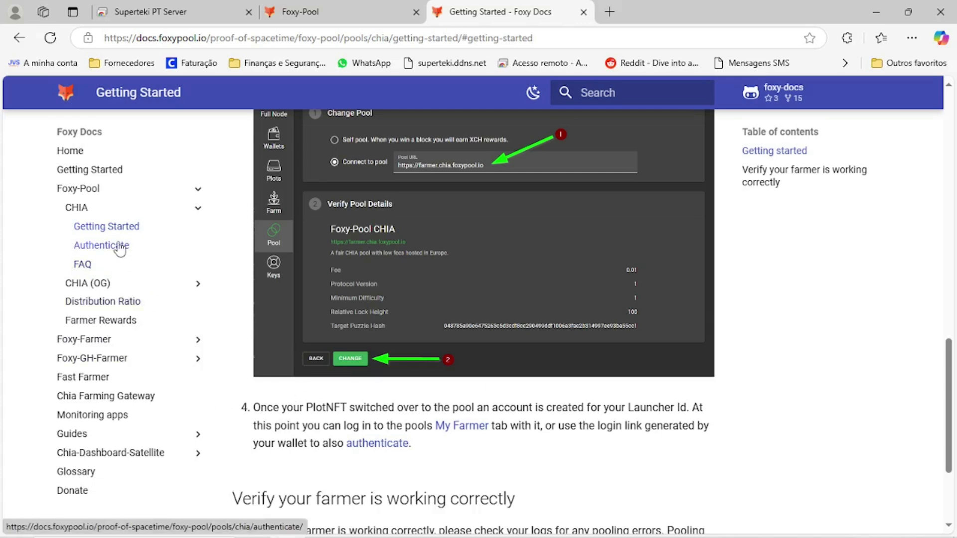
Read the Authenticate page's pool login link steps via the GUI, then return to the remote session
left_click(106, 247)
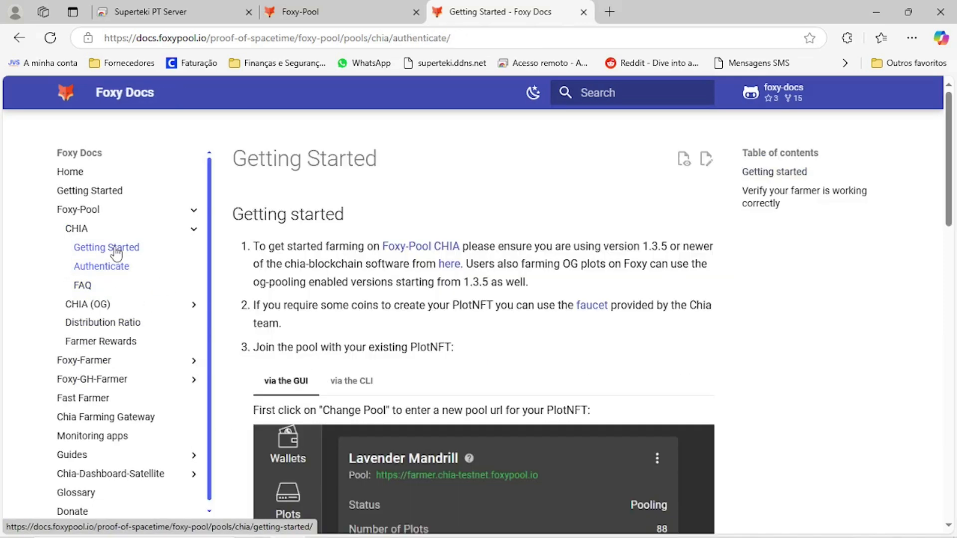
left_click(101, 266)
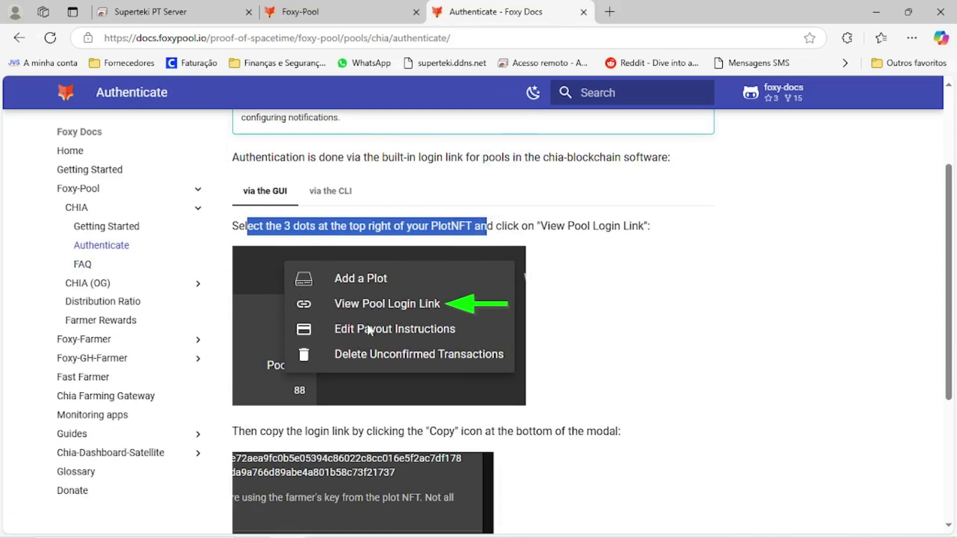
mouse_move(454, 313)
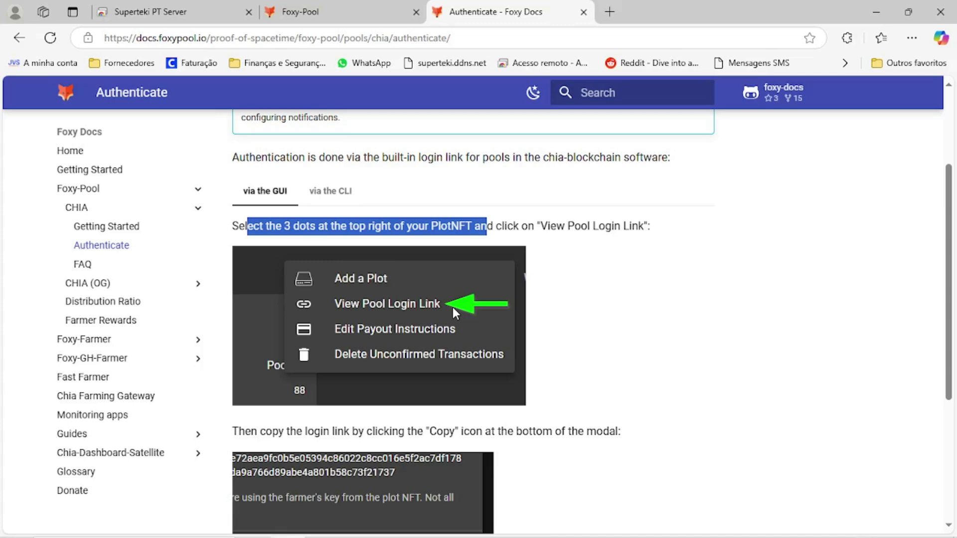
scroll("down", 3)
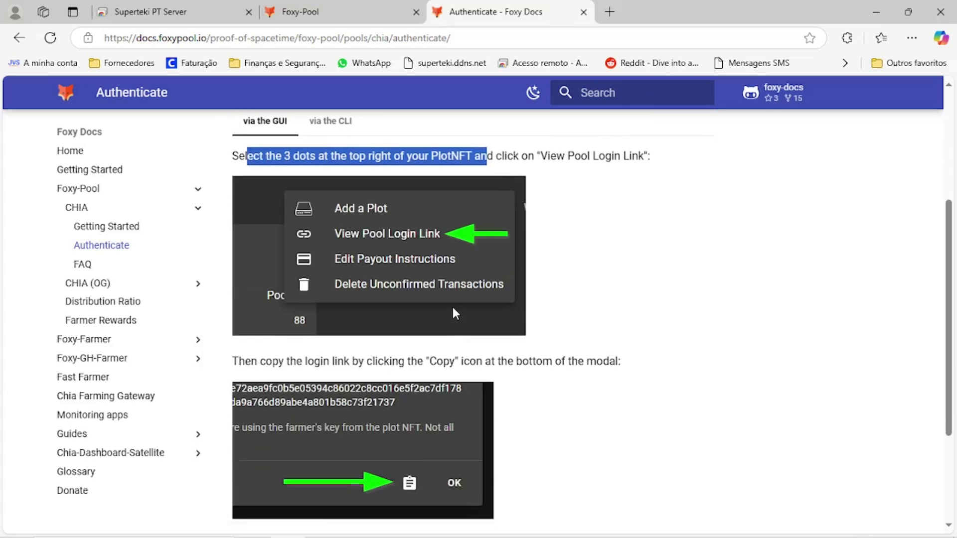
scroll("down", 3)
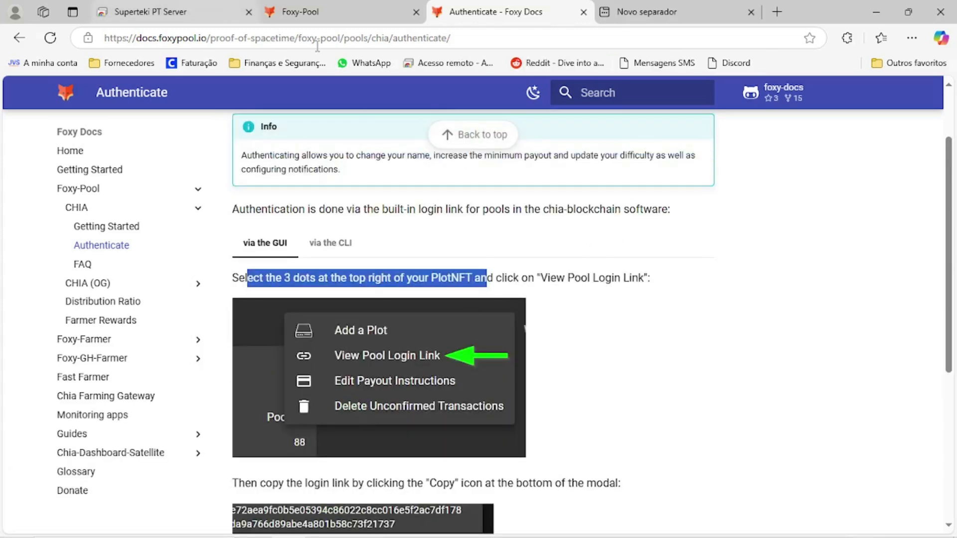
left_click(140, 12)
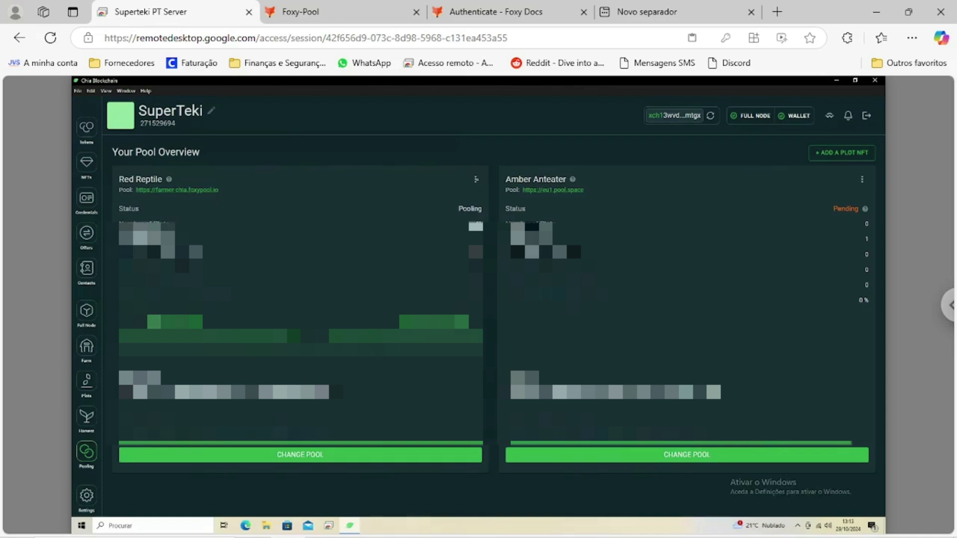
Choose View Pool Login Link from Red Reptile's three-dot menu to reach Foxy-Pool My Farmer
left_click(476, 178)
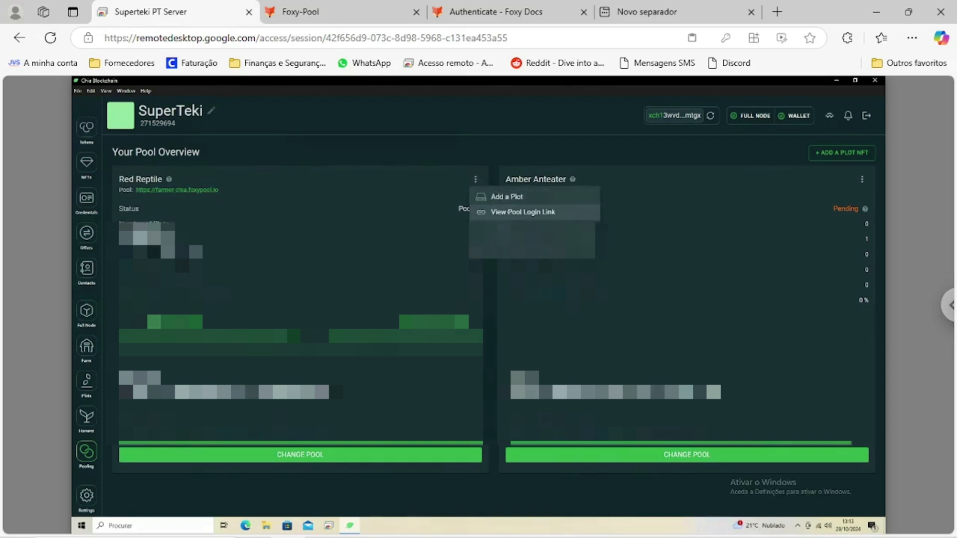
left_click(522, 211)
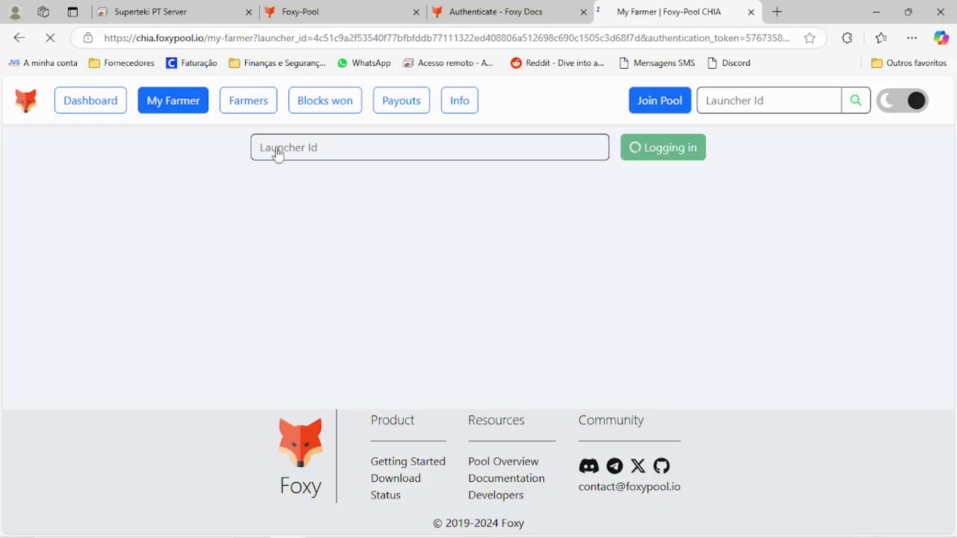
mouse_move(305, 340)
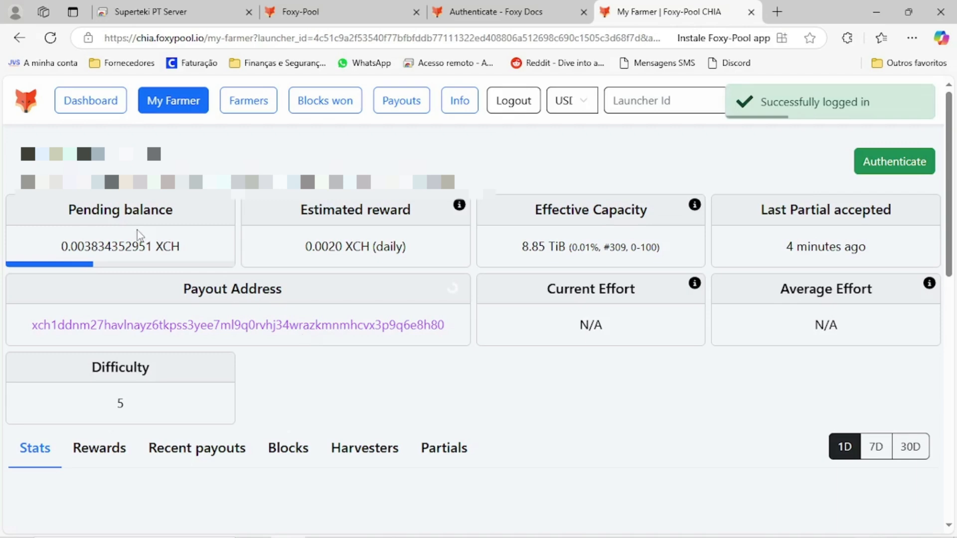
Review the My Farmer stats, highlighting the effective capacity figure
double_click(120, 247)
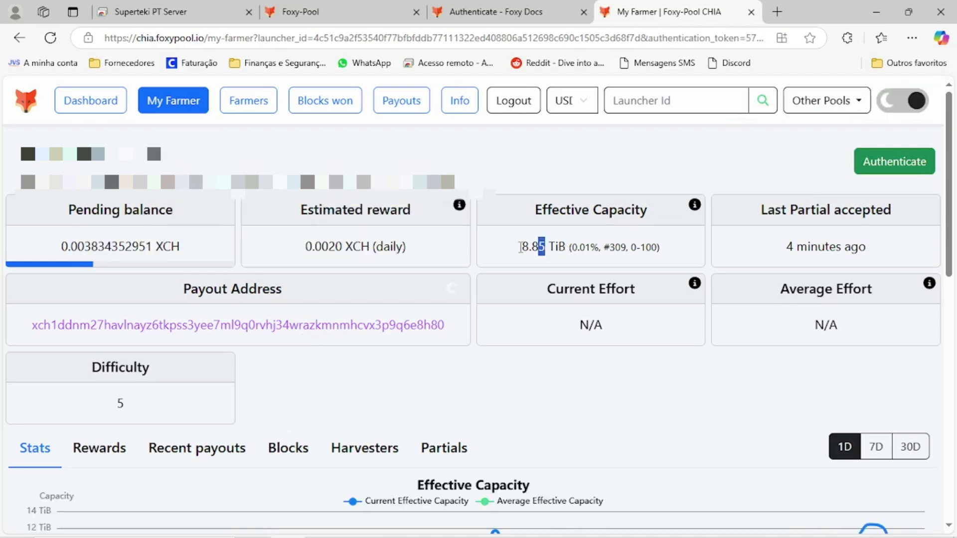
scroll("down", 3)
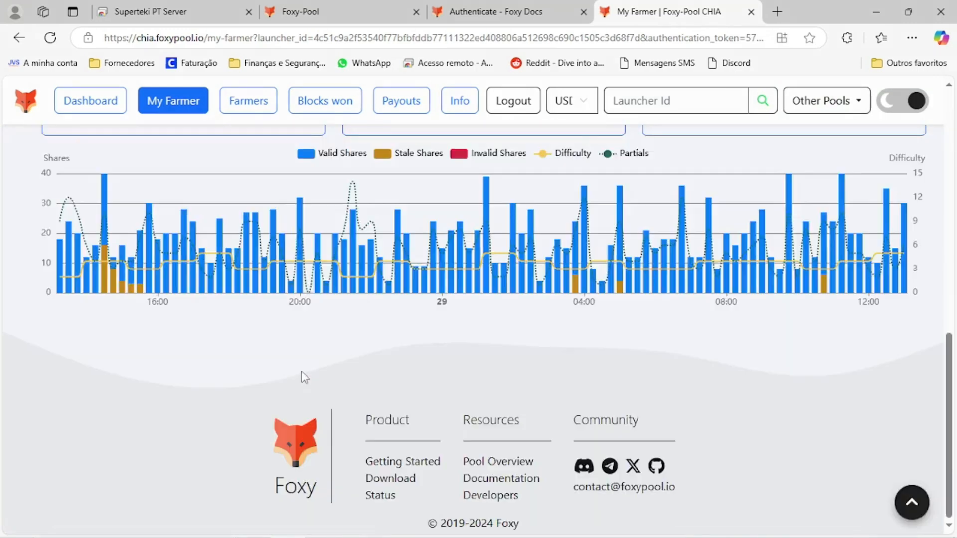
scroll("up", 3)
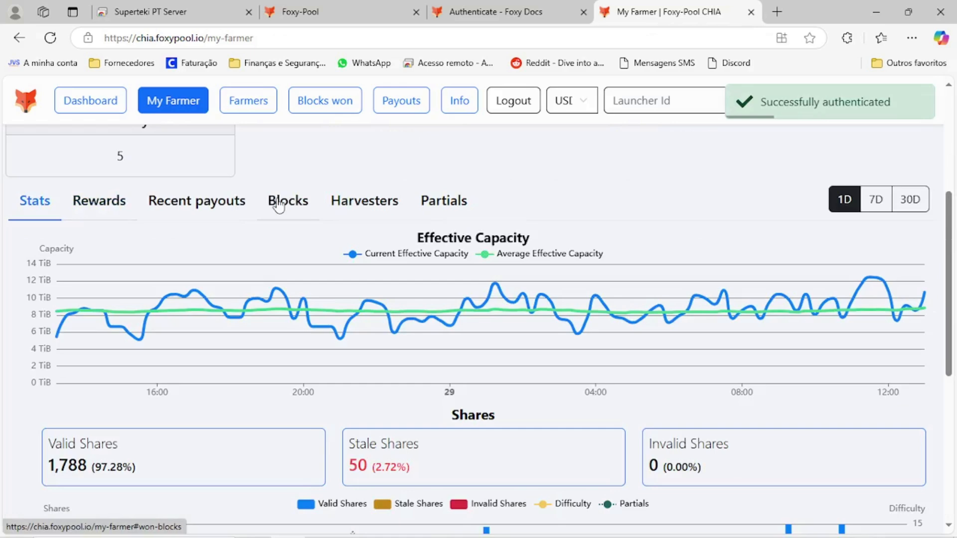
Review the per-harvester share statistics and balance, then return to the remote Chia wallet
left_click(364, 200)
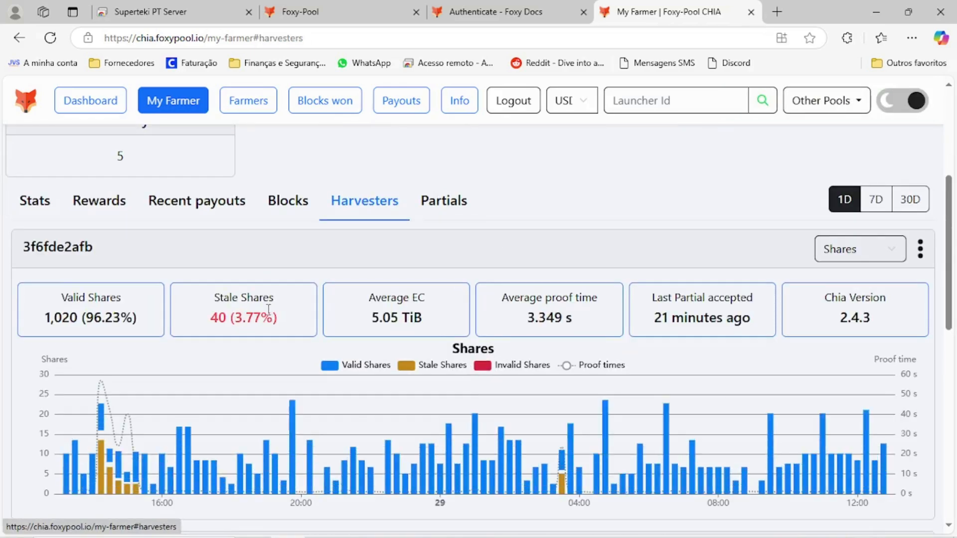
scroll("up", 3)
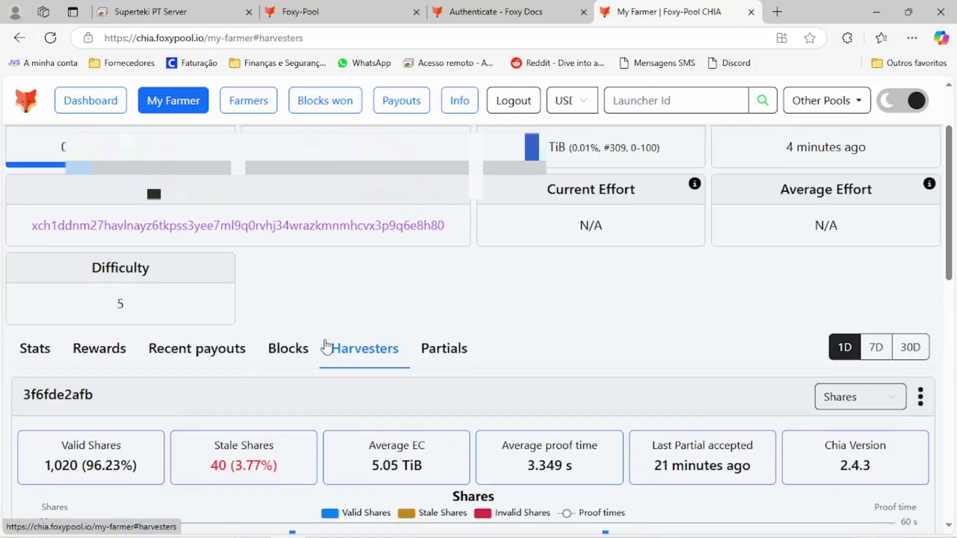
scroll("up", 3)
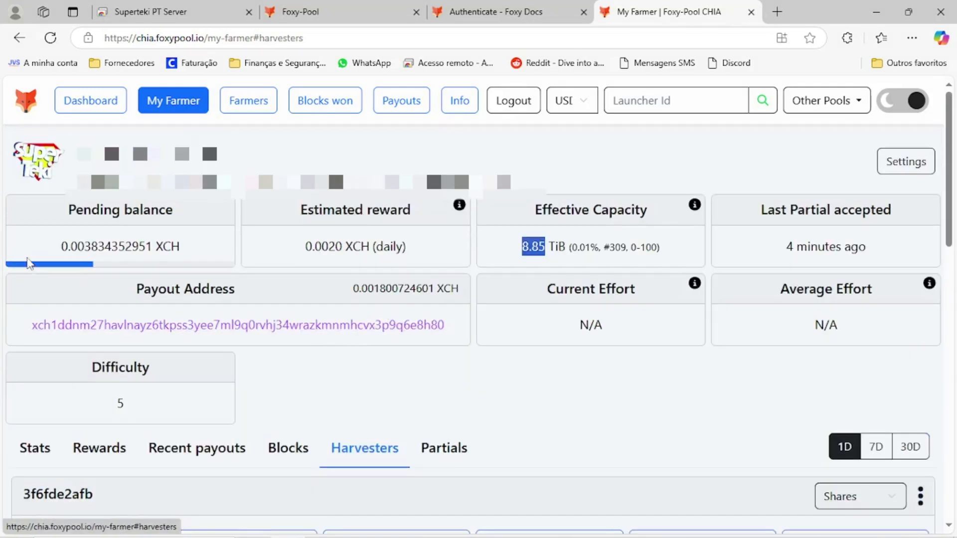
mouse_move(18, 257)
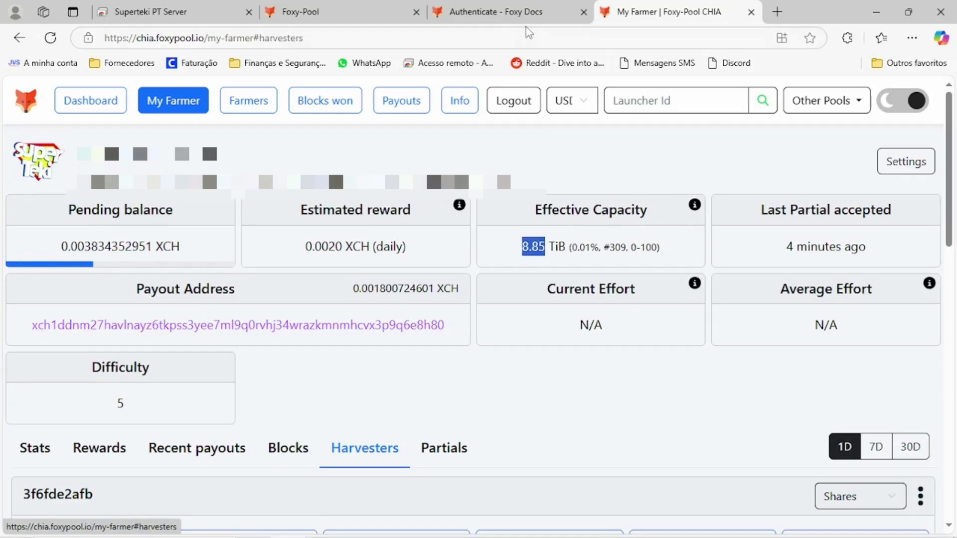
mouse_move(210, 102)
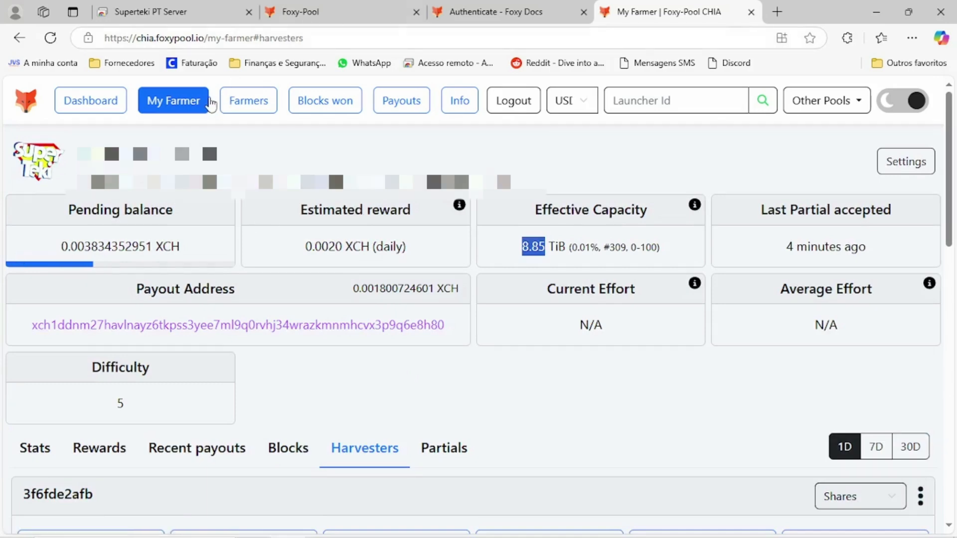
left_click(146, 12)
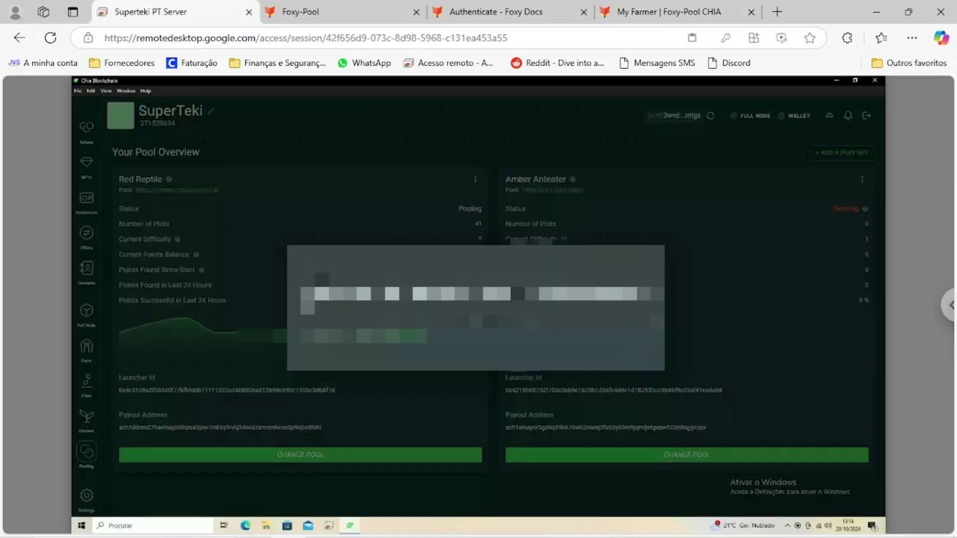